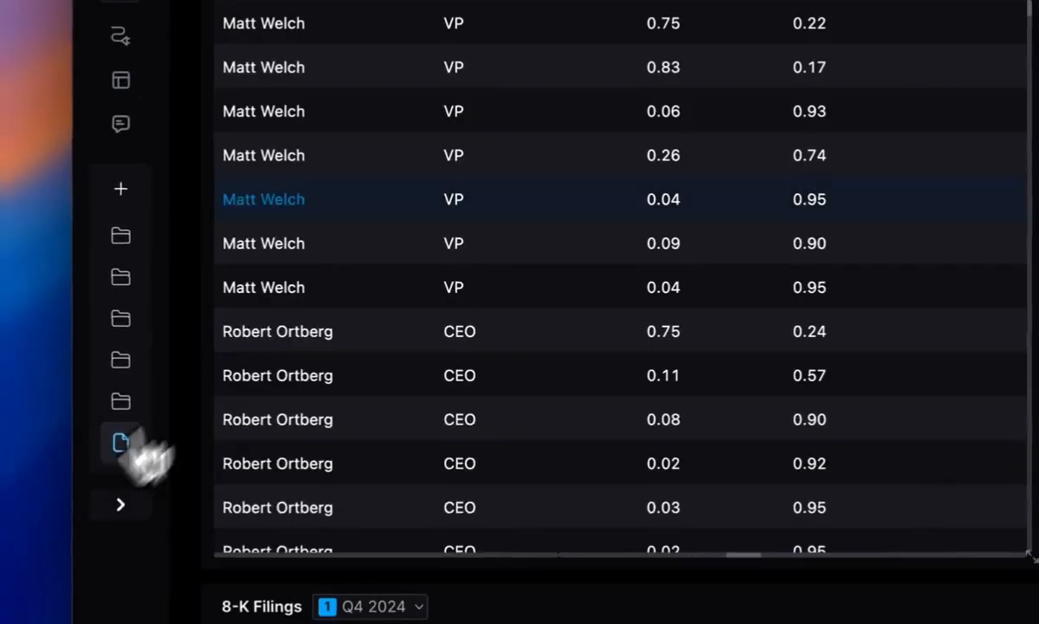
Bring up the Markets EQ landing page and keep the earnings quarter set to Q4 2024.
{"action": "left_click", "coordinate": [121, 442]}
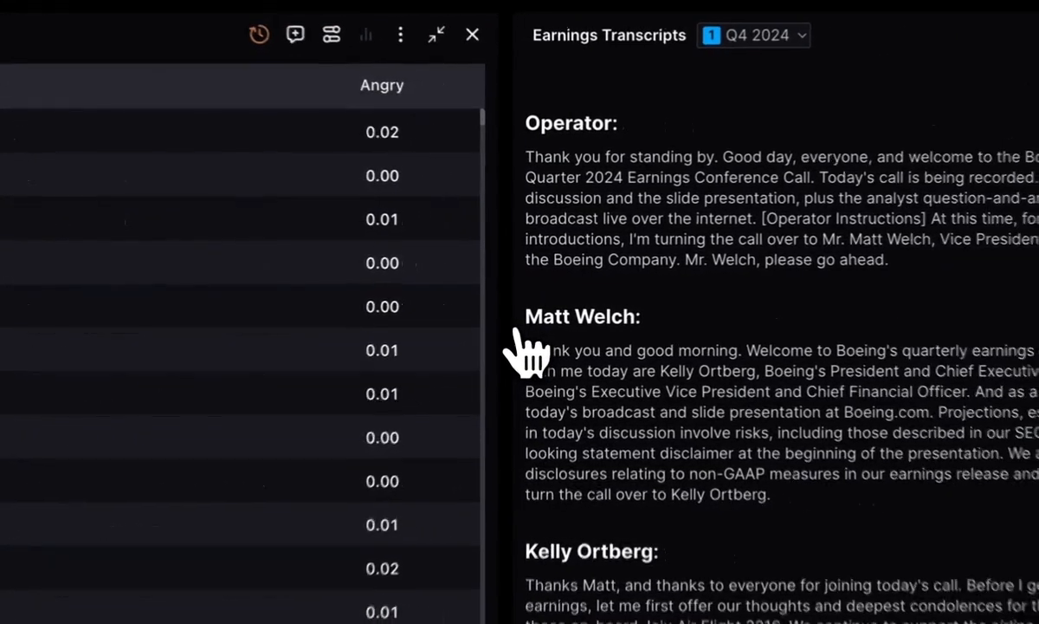
{"action": "left_click", "coordinate": [437, 34]}
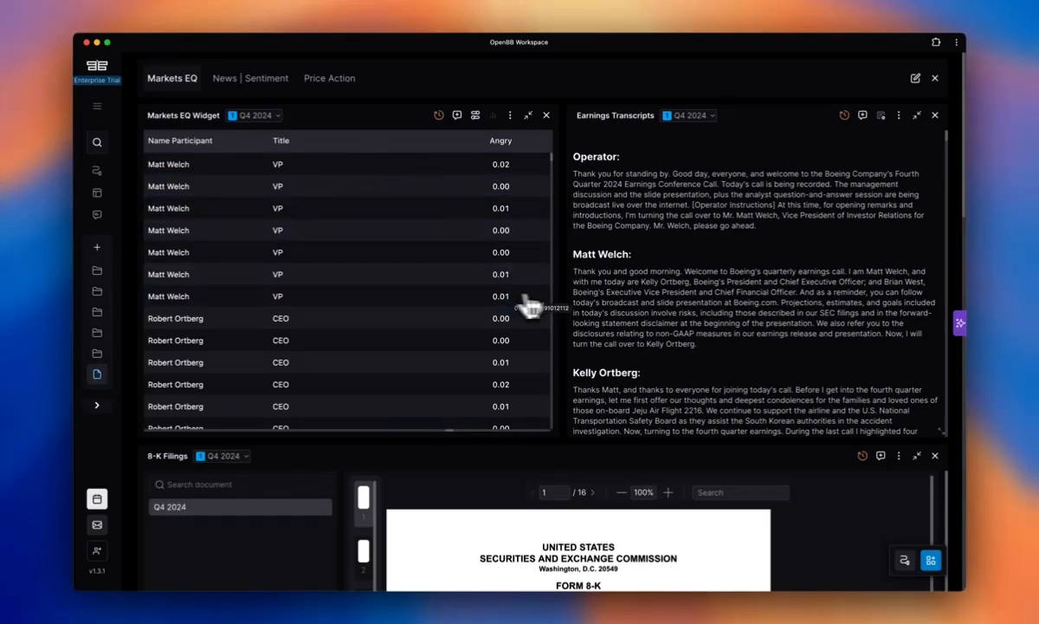
{"action": "mouse_move", "coordinate": [679, 281]}
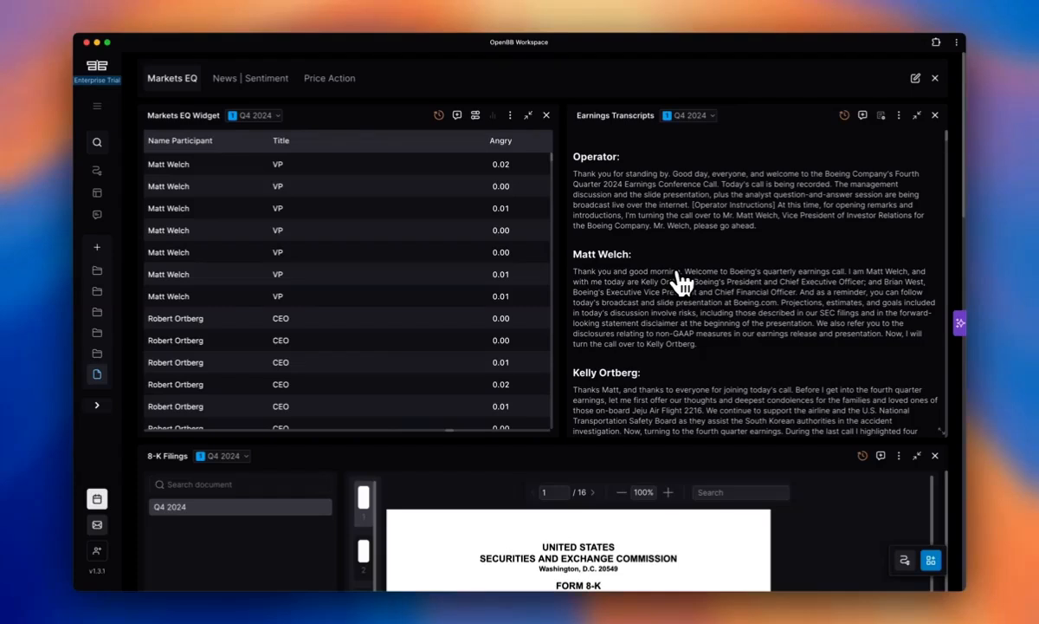
{"action": "mouse_move", "coordinate": [674, 253]}
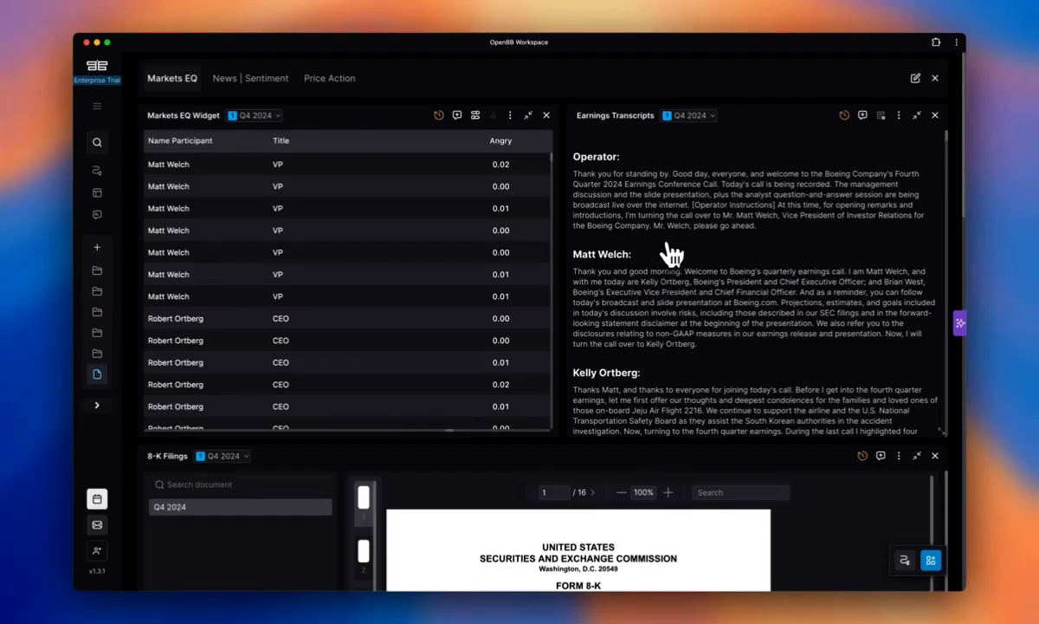
{"action": "mouse_move", "coordinate": [586, 135]}
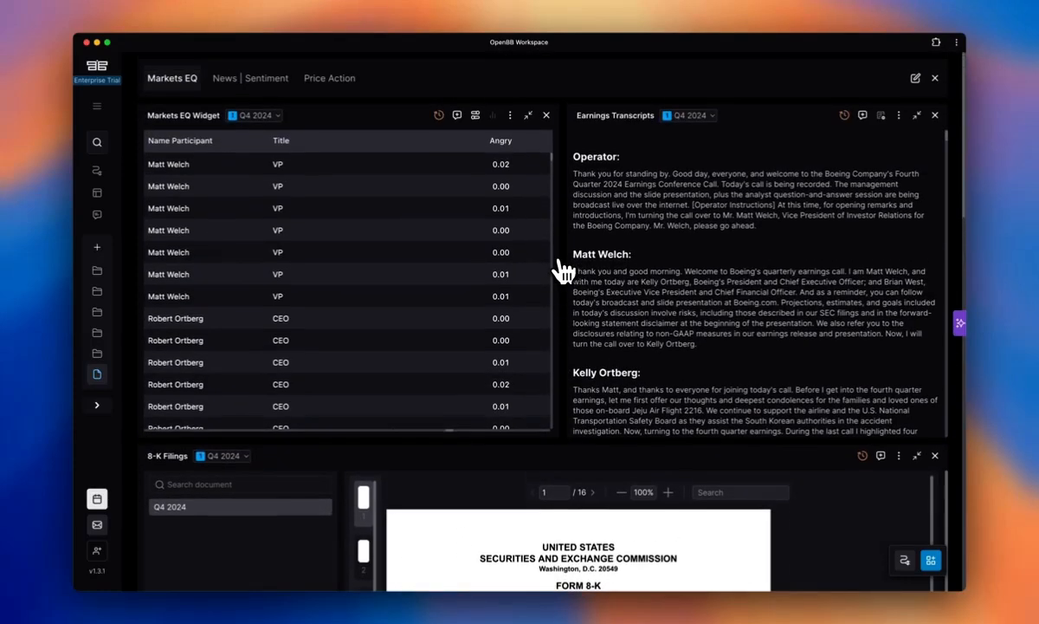
{"action": "left_click", "coordinate": [255, 115]}
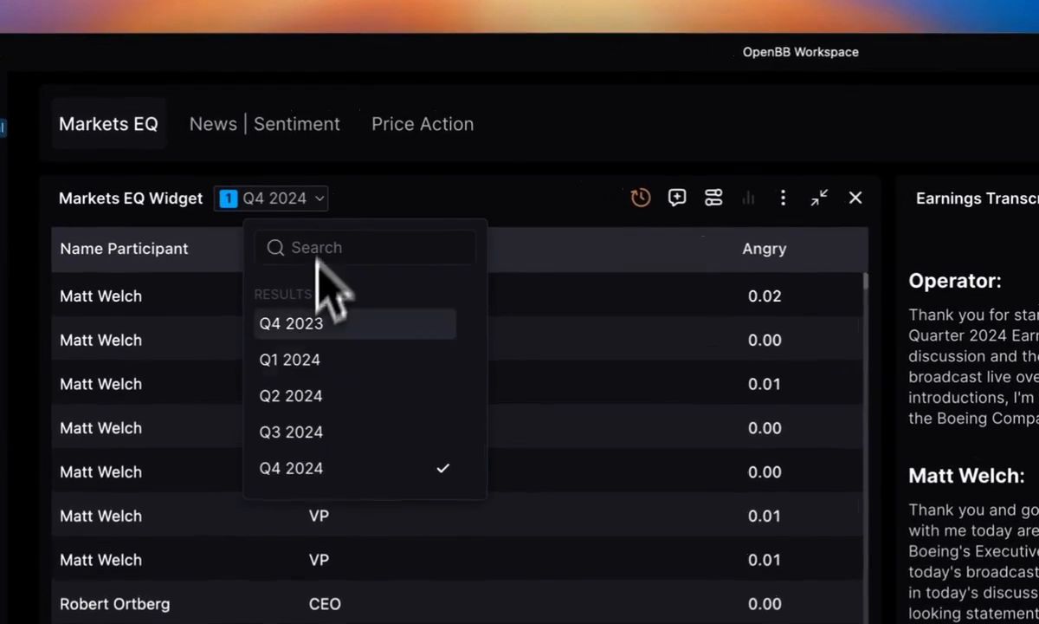
{"action": "left_click", "coordinate": [291, 431]}
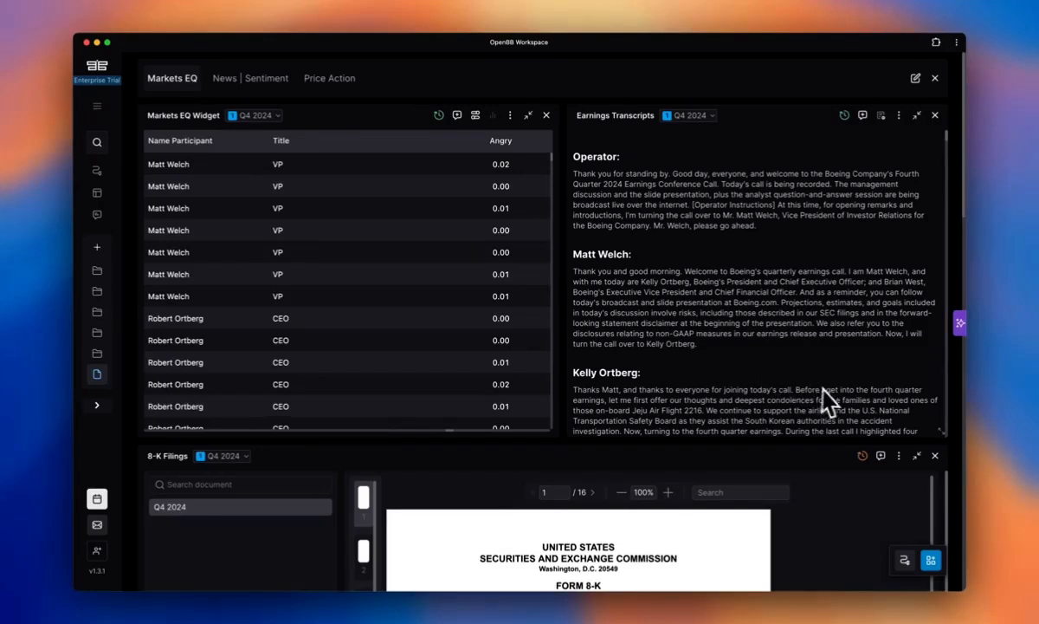
{"action": "mouse_move", "coordinate": [650, 281]}
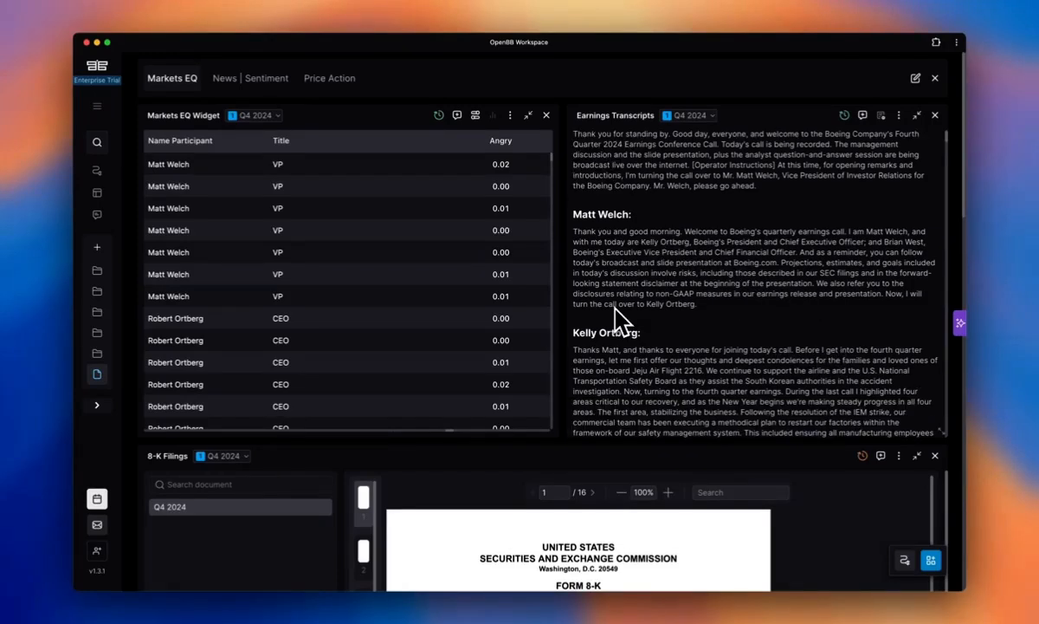
{"action": "mouse_move", "coordinate": [586, 325]}
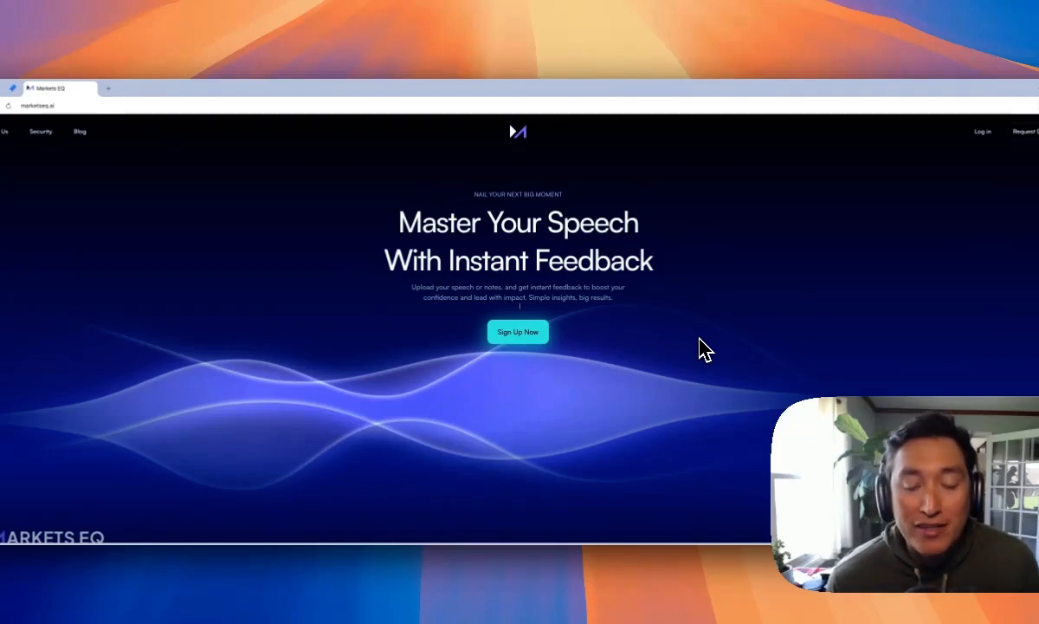
{"action": "mouse_move", "coordinate": [103, 223]}
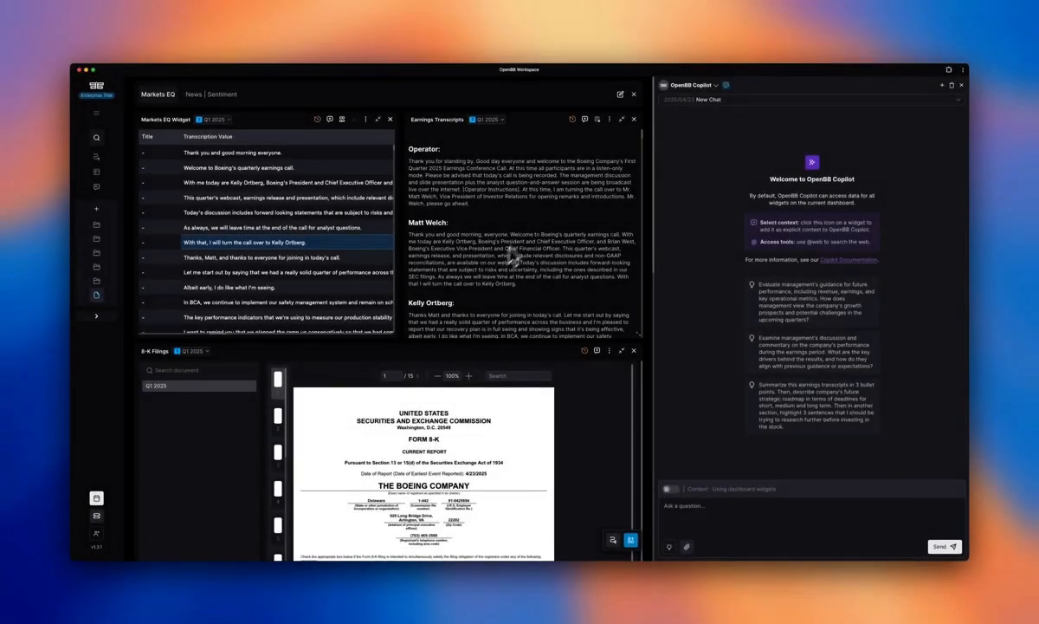
{"action": "mouse_move", "coordinate": [544, 173]}
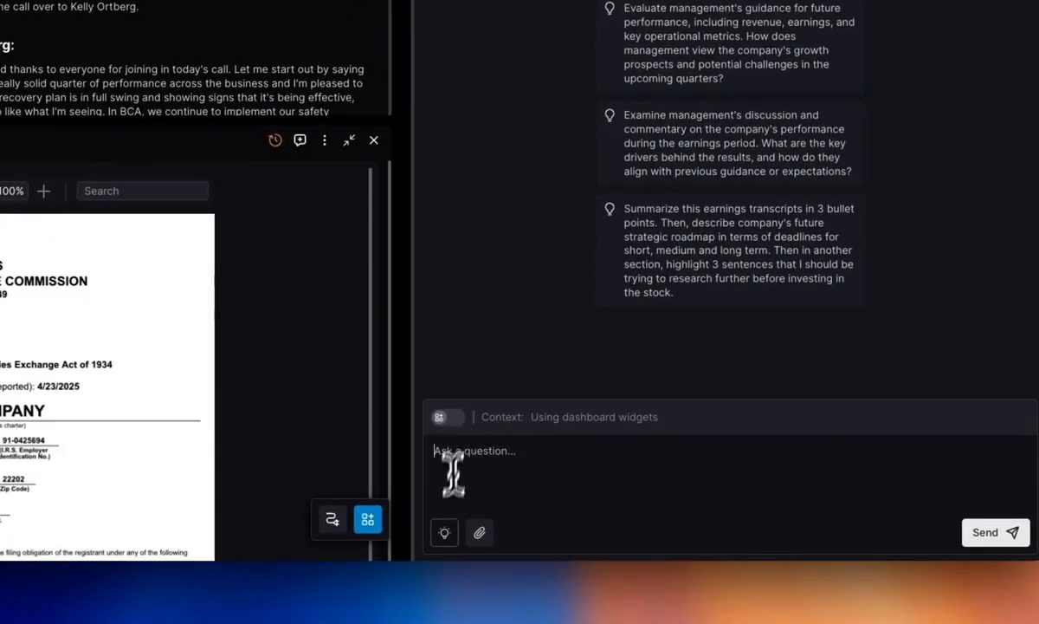
{"action": "left_click", "coordinate": [544, 108]}
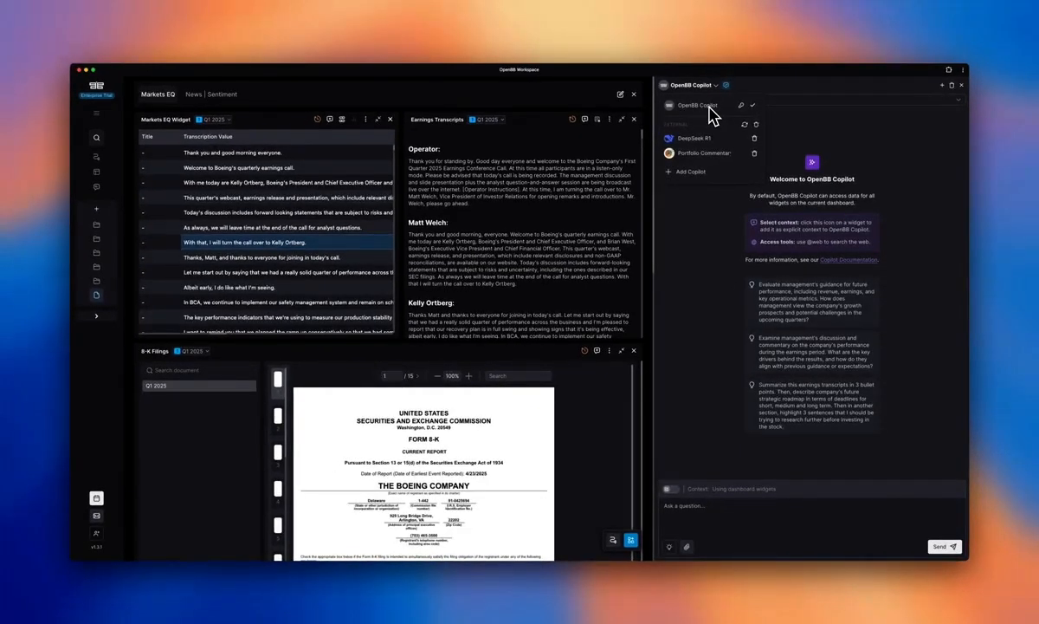
{"action": "left_click", "coordinate": [688, 171]}
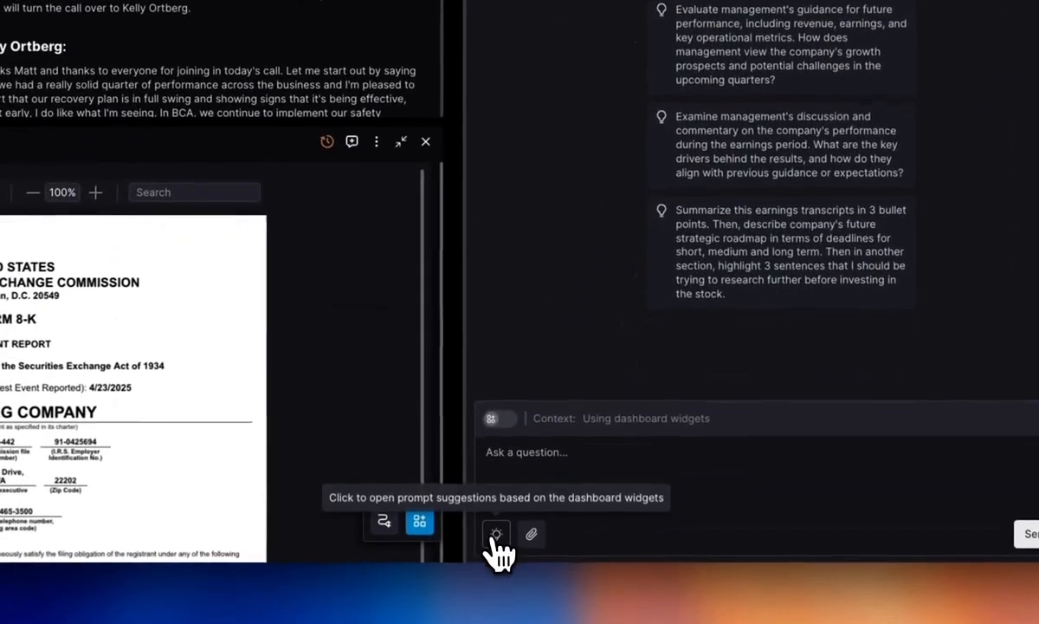
Get Copilot's suggested answer listing Boeing's Q1 earnings discussion topics.
{"action": "left_click", "coordinate": [496, 534]}
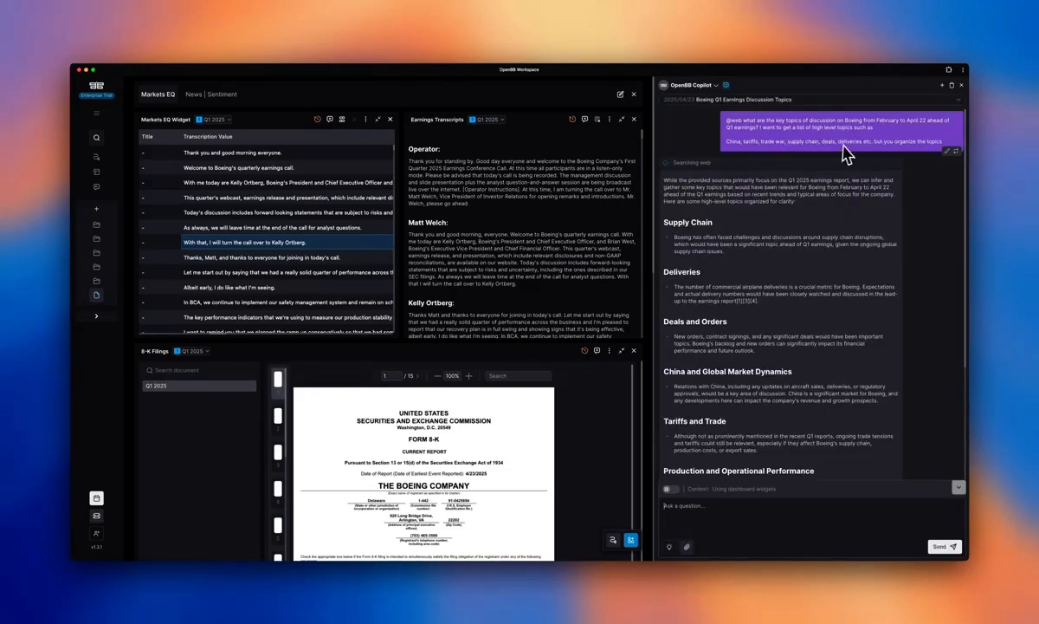
{"action": "mouse_move", "coordinate": [925, 153]}
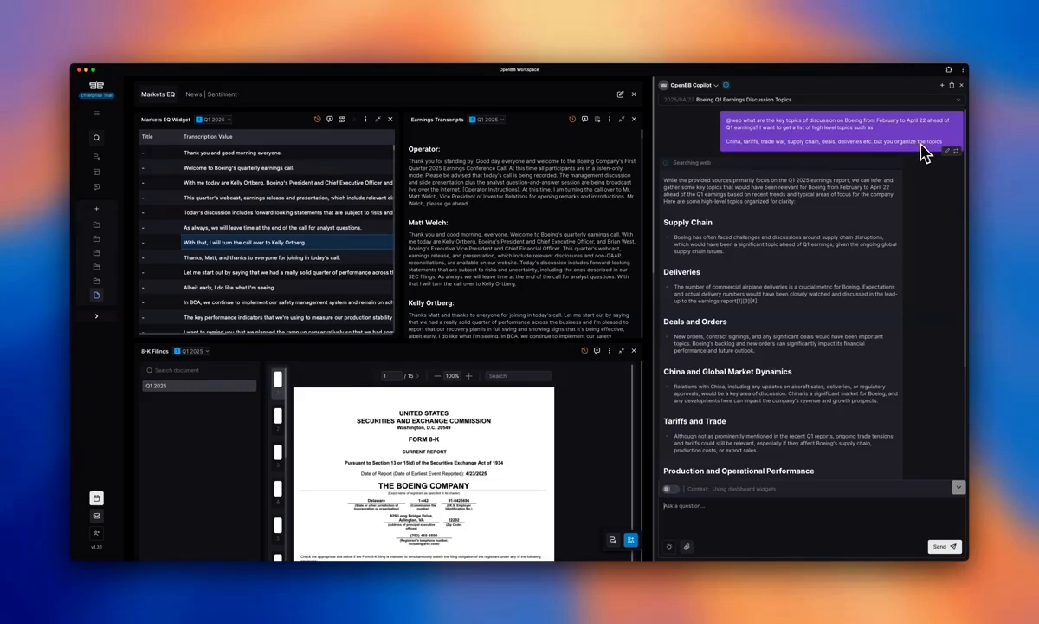
{"action": "scroll", "scroll_direction": "down", "scroll_amount": 3}
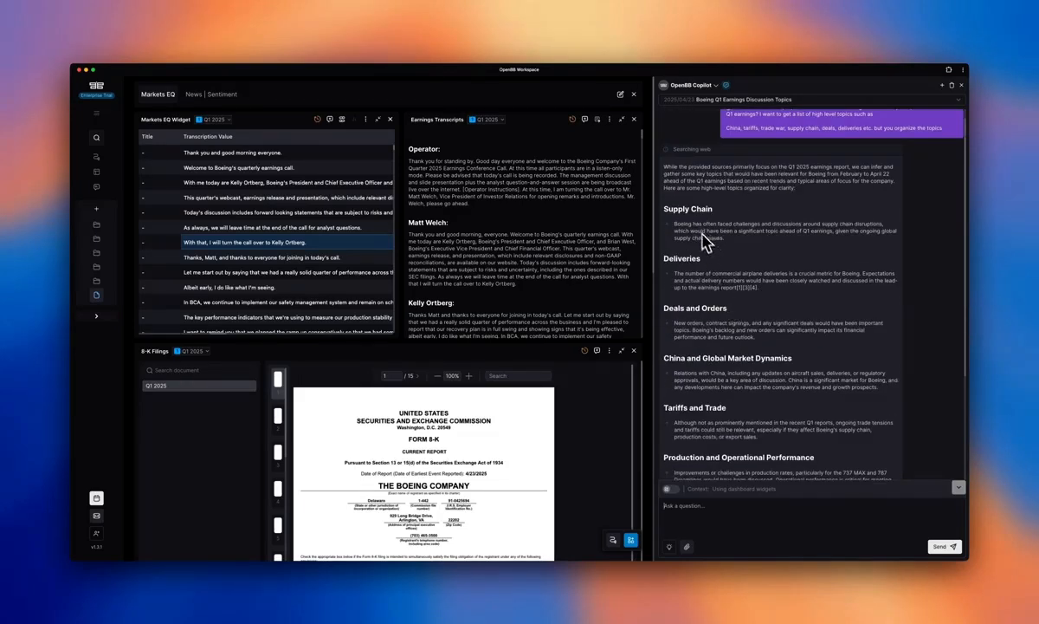
{"action": "mouse_move", "coordinate": [733, 298]}
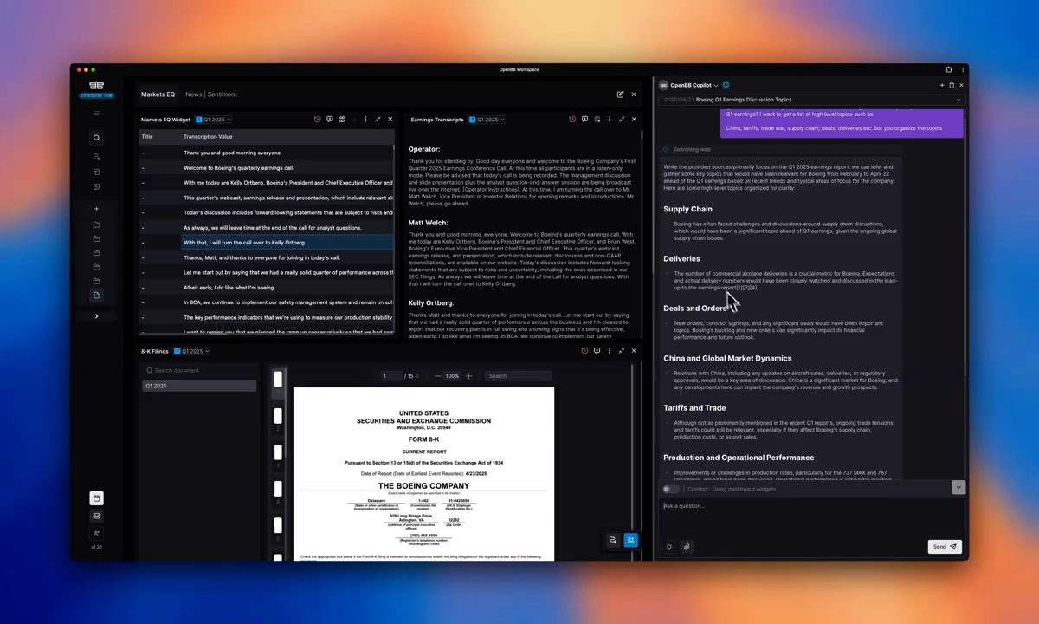
{"action": "scroll", "scroll_direction": "down", "scroll_amount": 3}
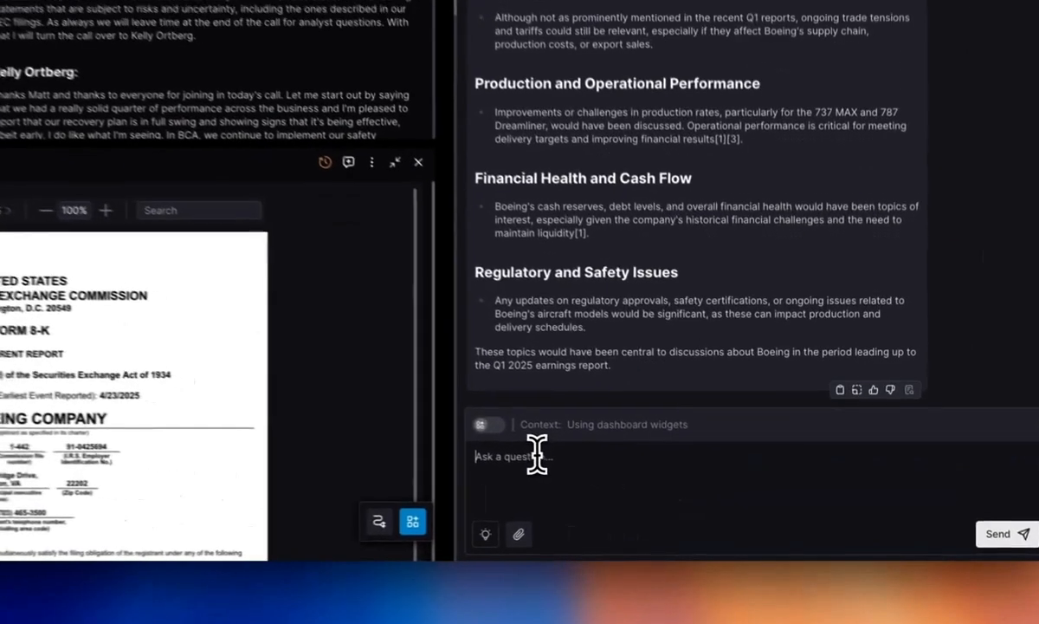
Ask Copilot to 'Make a table with the titles only from this thread'.
{"action": "type", "text": "Make a table with the titles only fi"}
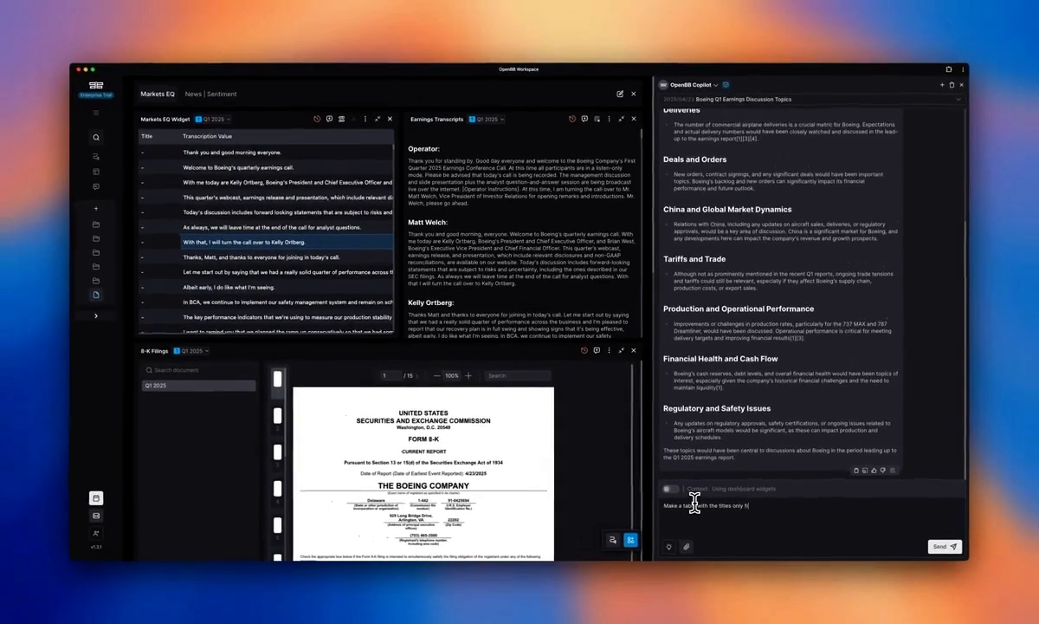
{"action": "type", "text": "from this thread"}
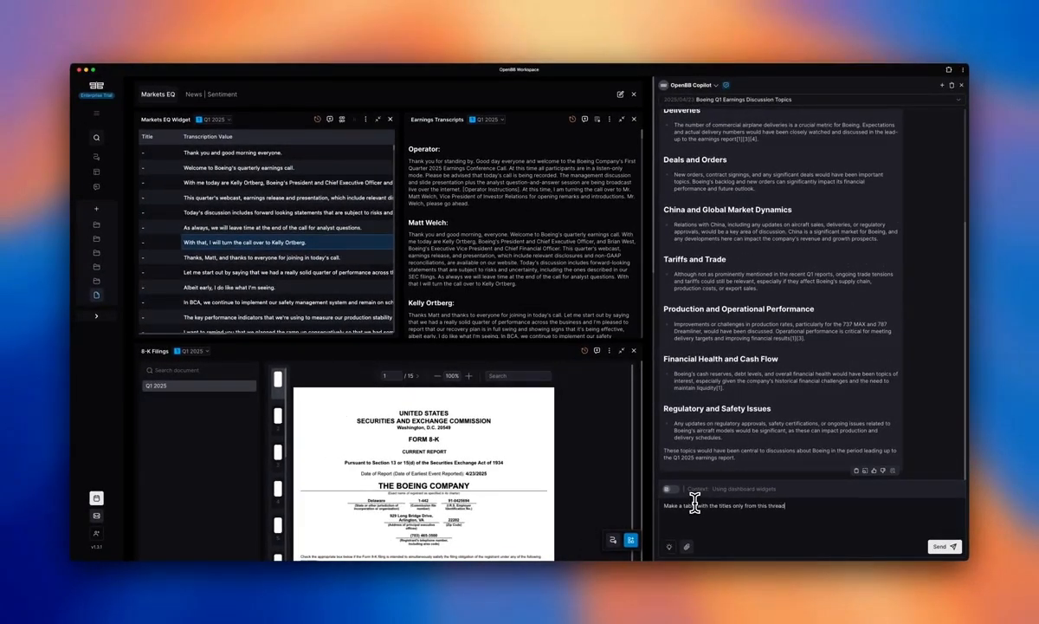
{"action": "left_click", "coordinate": [939, 547]}
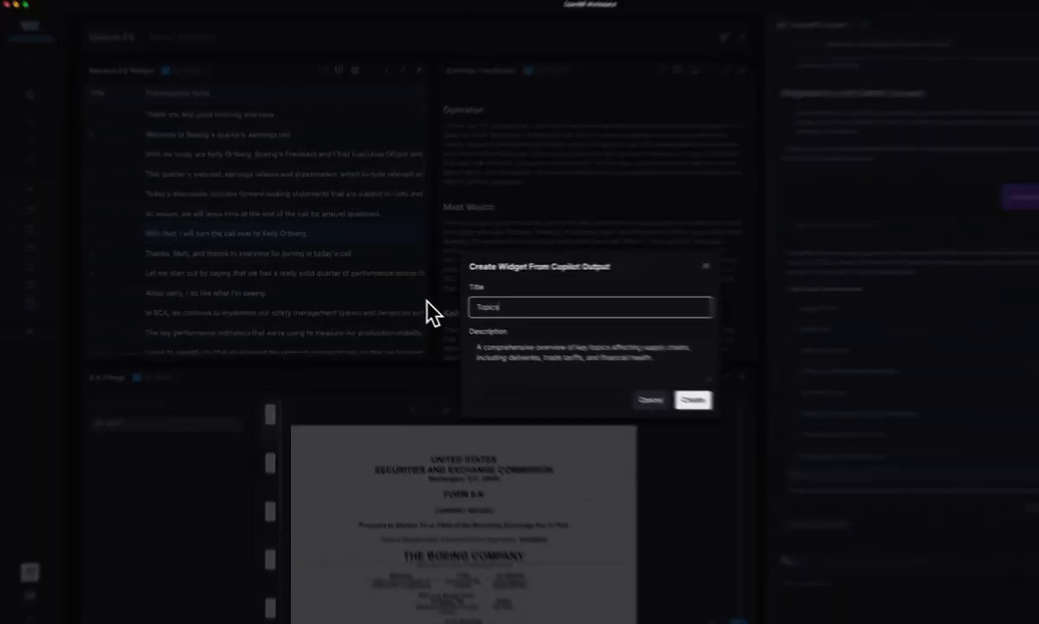
Name the new topics widget 'Topics for Earnings'.
{"action": "type", "text": "for Earnings"}
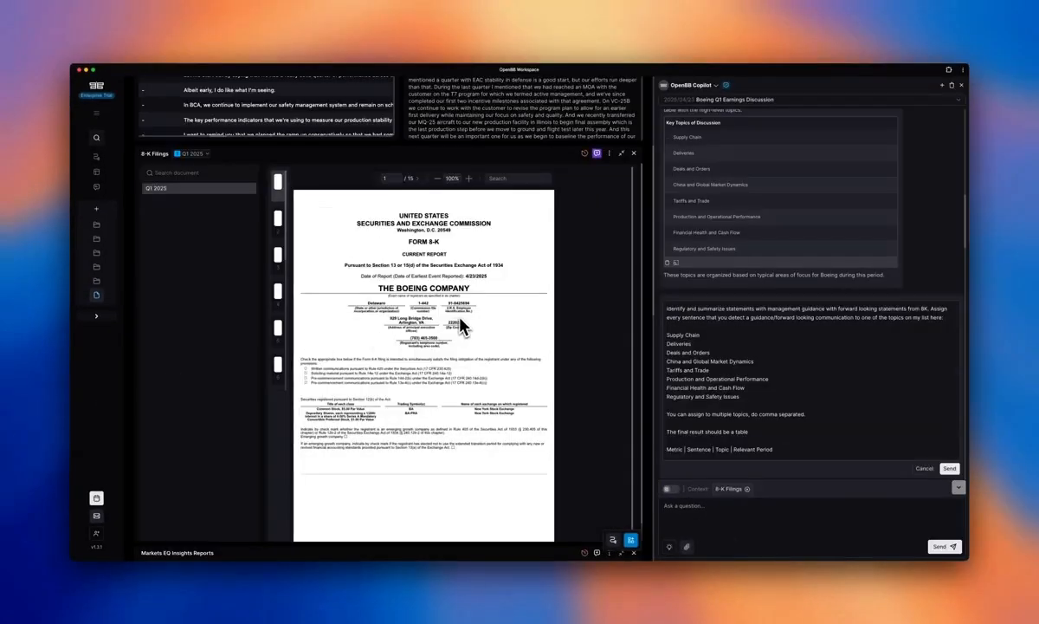
{"action": "mouse_move", "coordinate": [412, 252]}
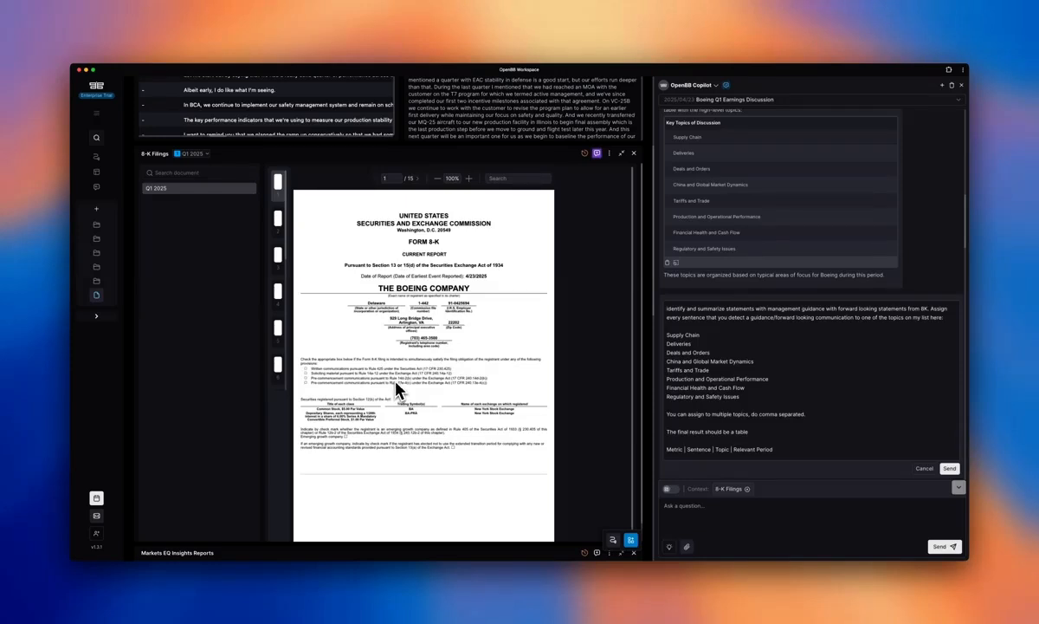
{"action": "mouse_move", "coordinate": [527, 263]}
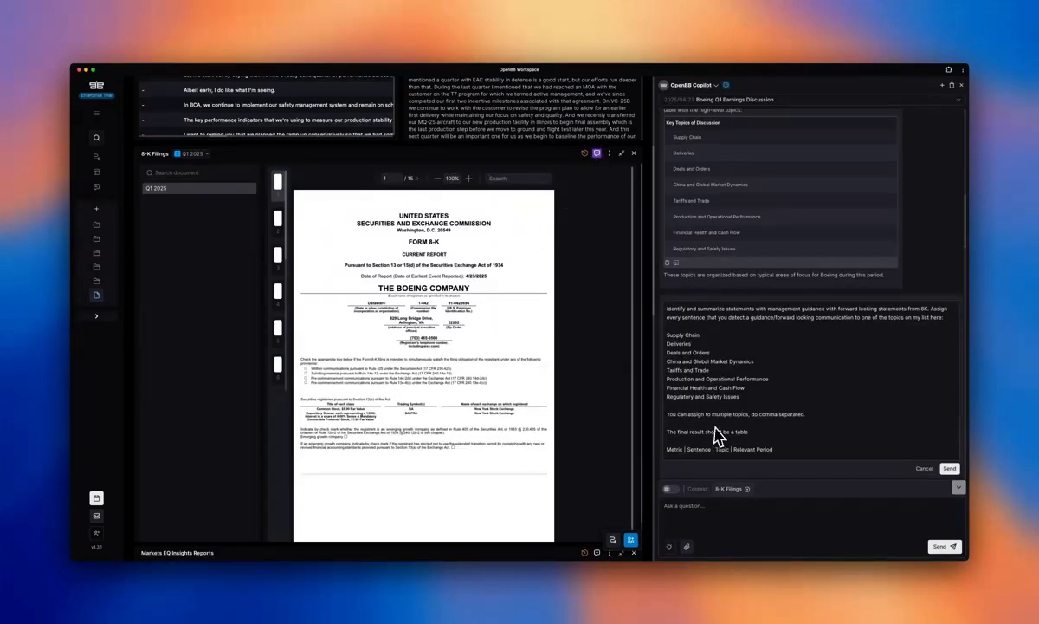
{"action": "mouse_move", "coordinate": [748, 327]}
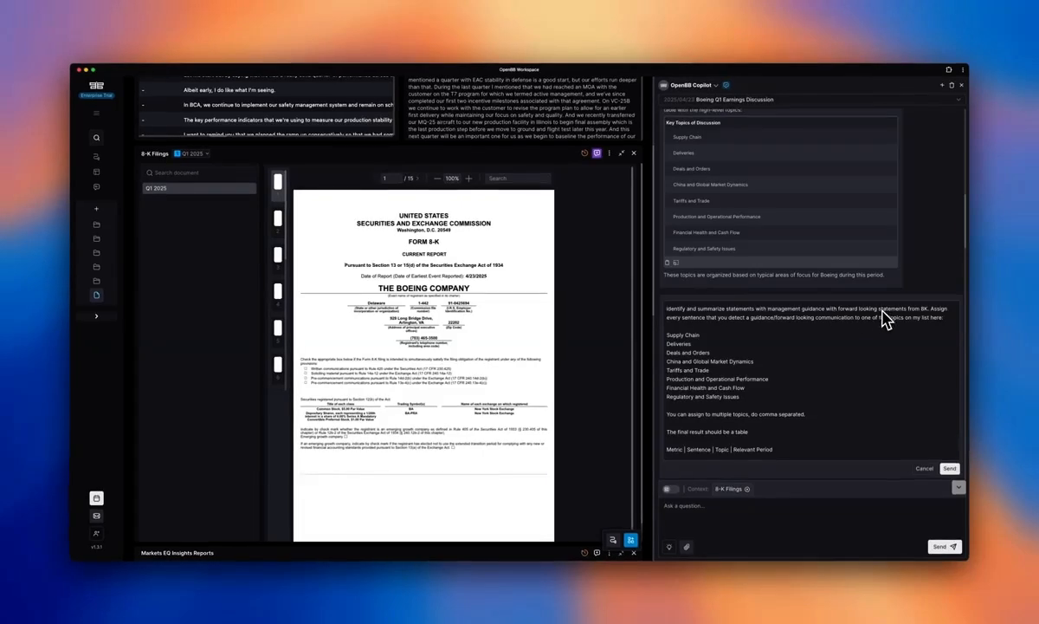
{"action": "mouse_move", "coordinate": [747, 345]}
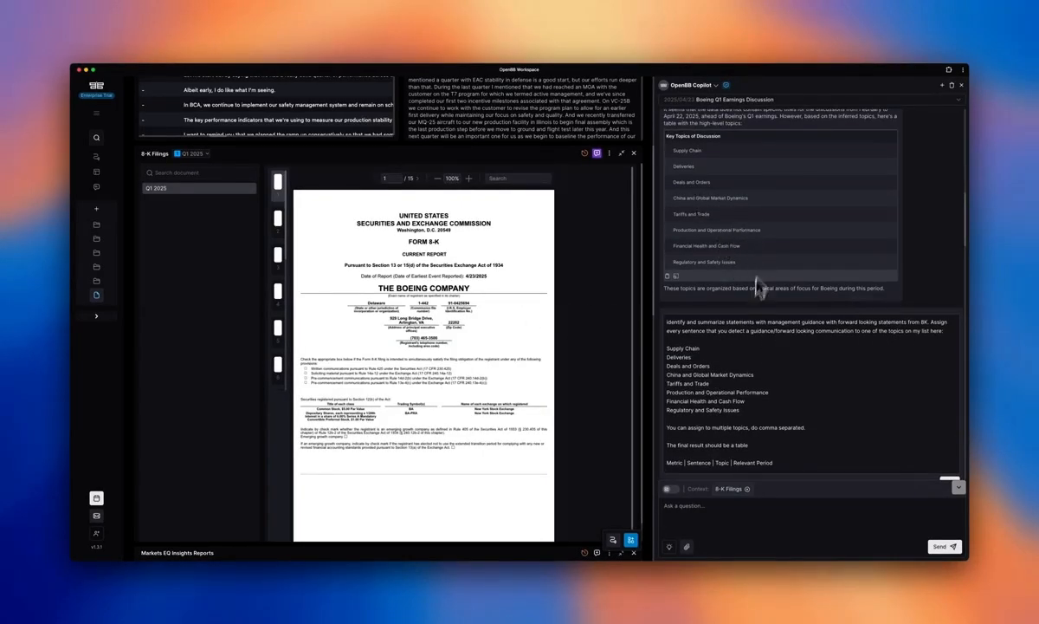
{"action": "mouse_move", "coordinate": [766, 371]}
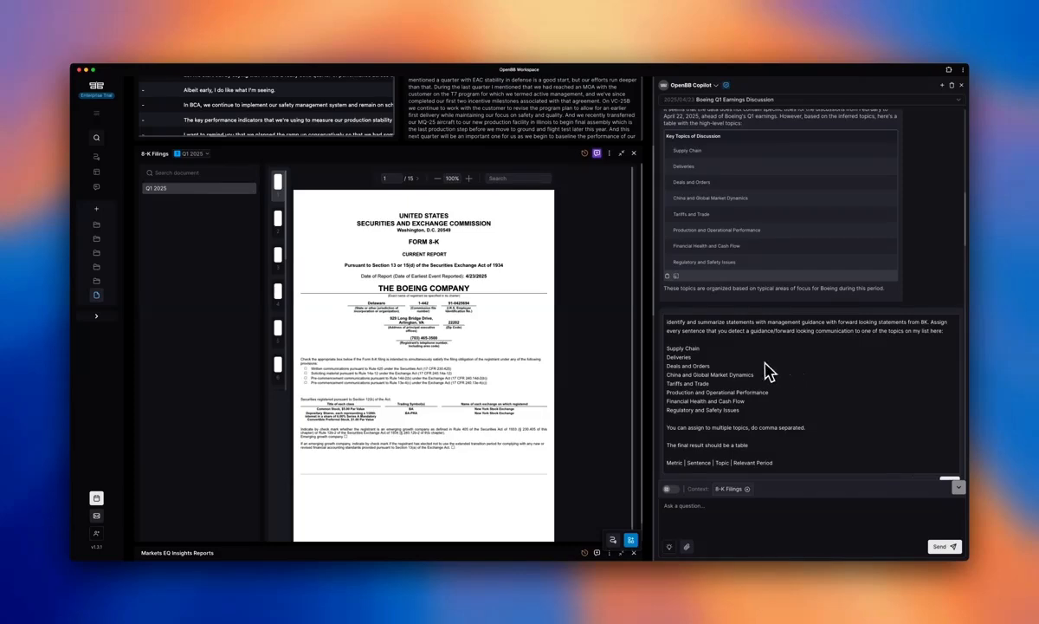
{"action": "mouse_move", "coordinate": [700, 379]}
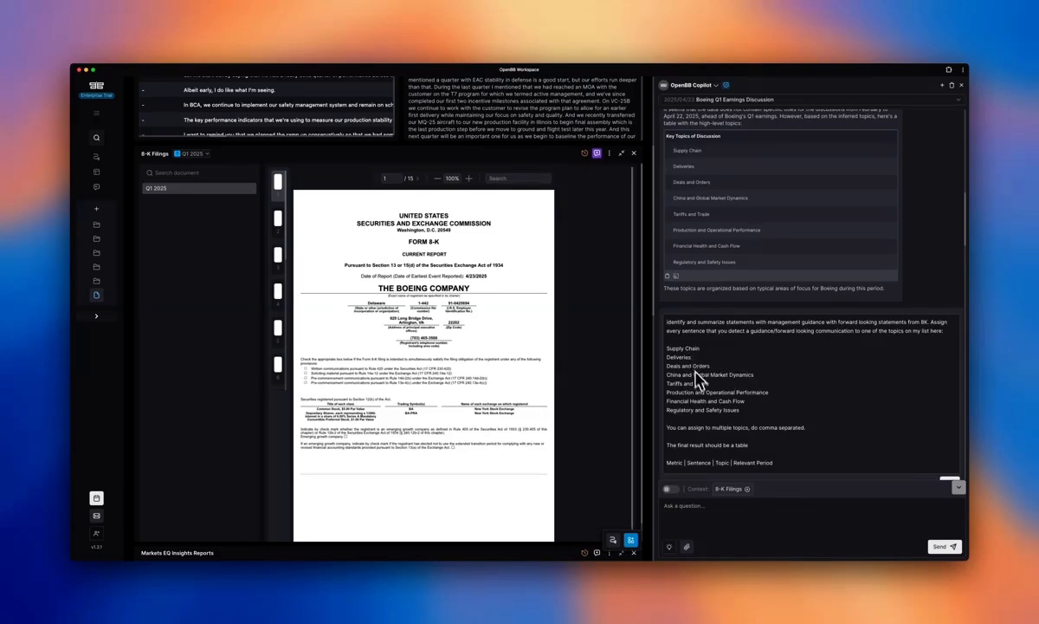
{"action": "mouse_move", "coordinate": [742, 442]}
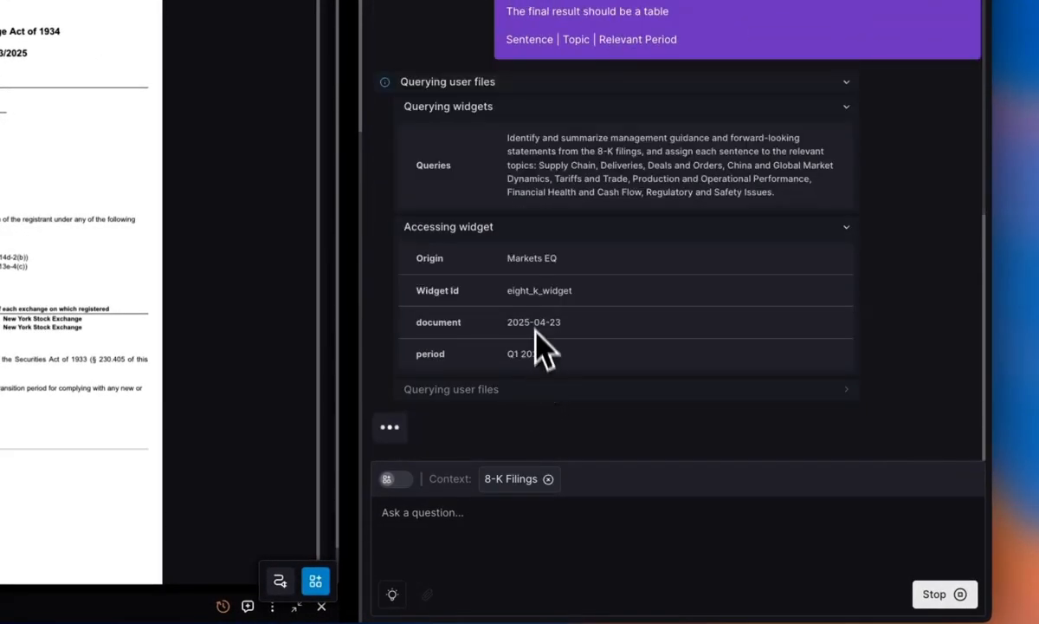
Read Copilot's topic-grouped 8-K Management Guidance and Forward-Looking Statements summary.
{"action": "double_click", "coordinate": [522, 353]}
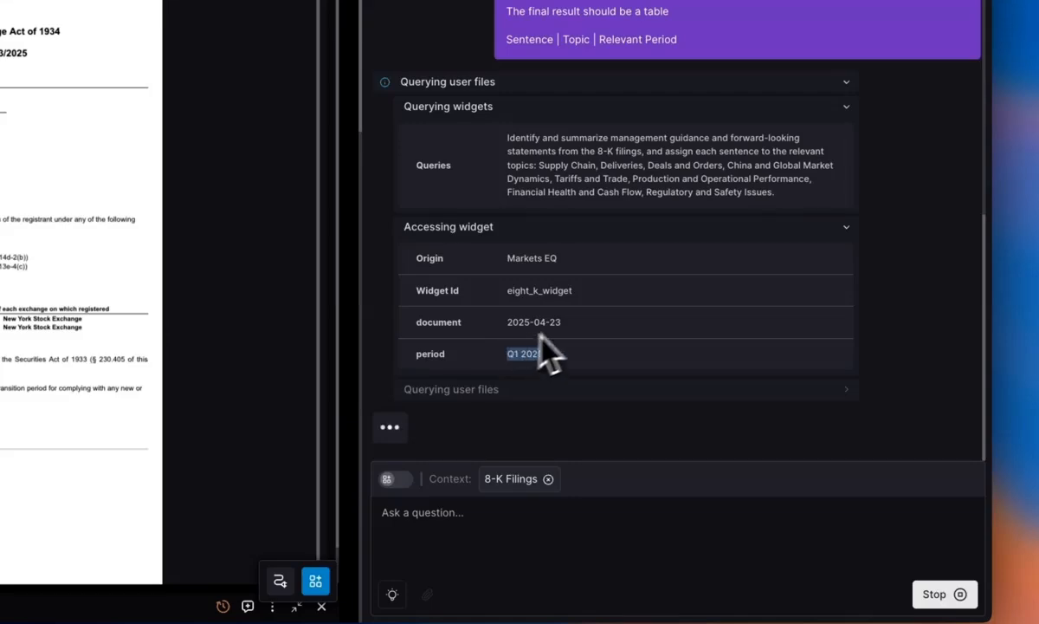
{"action": "mouse_move", "coordinate": [575, 250]}
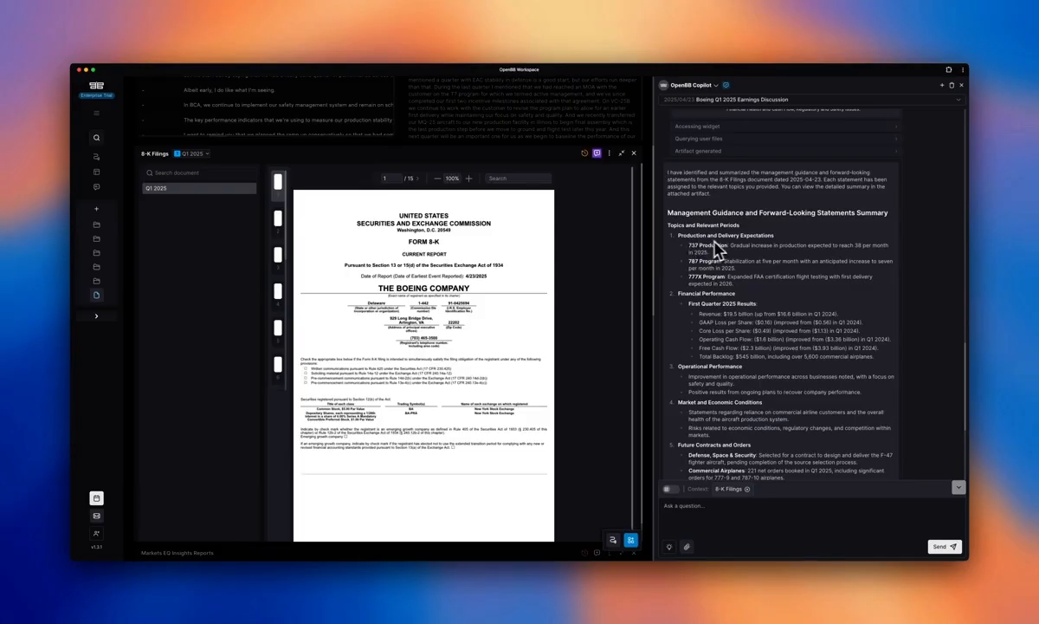
{"action": "mouse_move", "coordinate": [797, 253]}
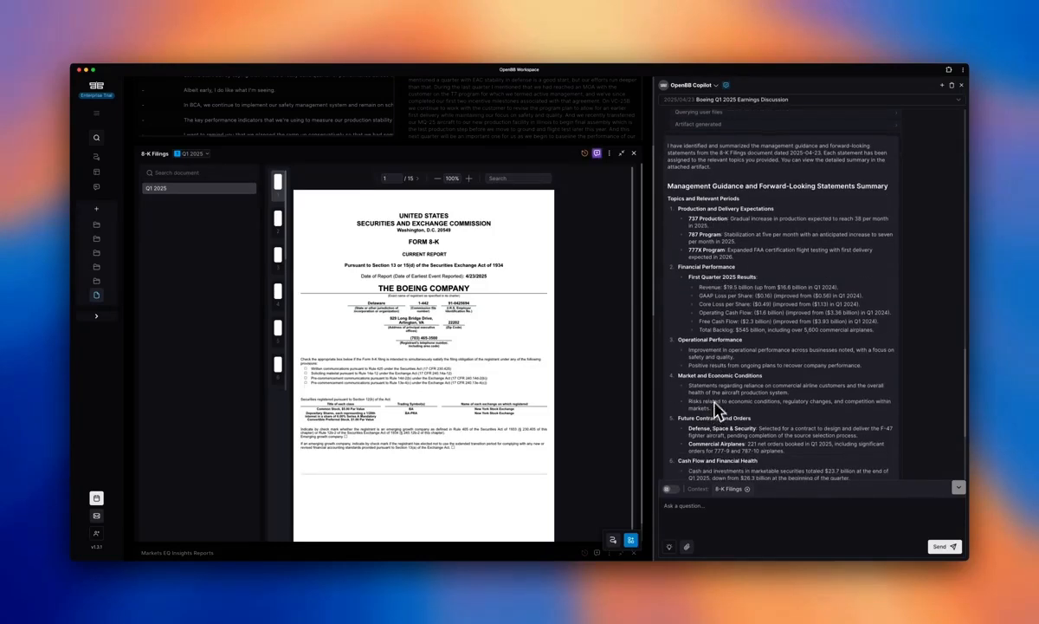
{"action": "scroll", "scroll_direction": "down", "scroll_amount": 3}
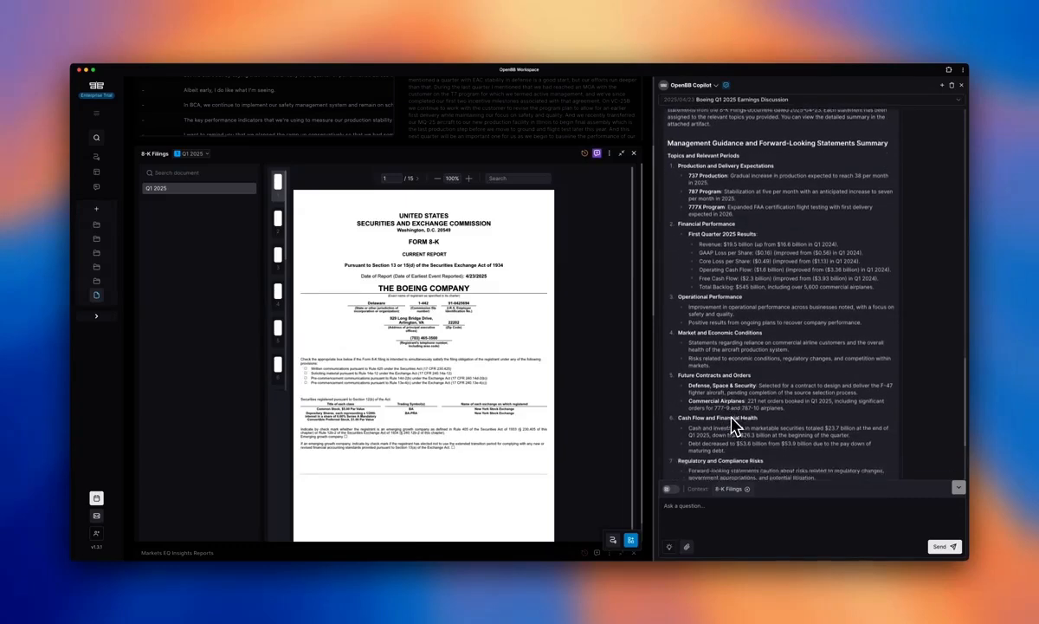
{"action": "scroll", "scroll_direction": "down", "scroll_amount": 3}
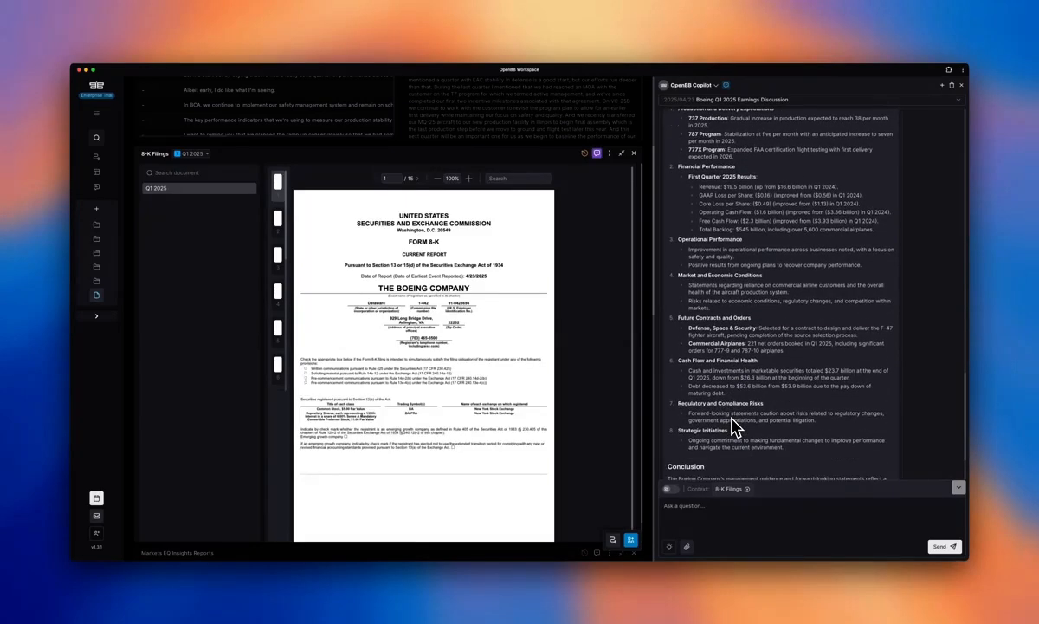
{"action": "scroll", "scroll_direction": "up", "scroll_amount": 3}
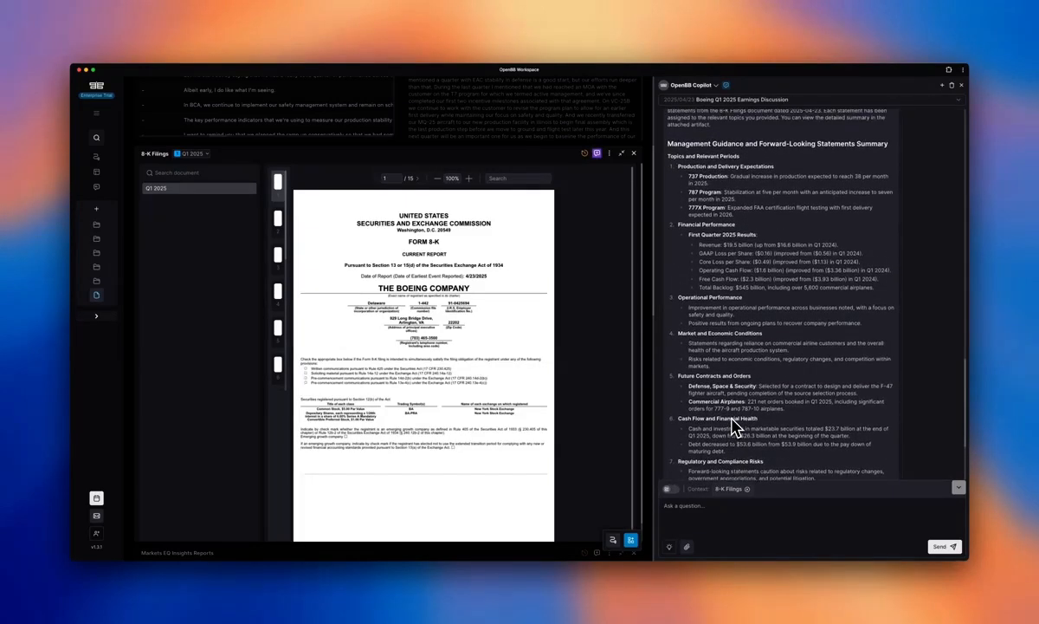
{"action": "scroll", "scroll_direction": "down", "scroll_amount": 3}
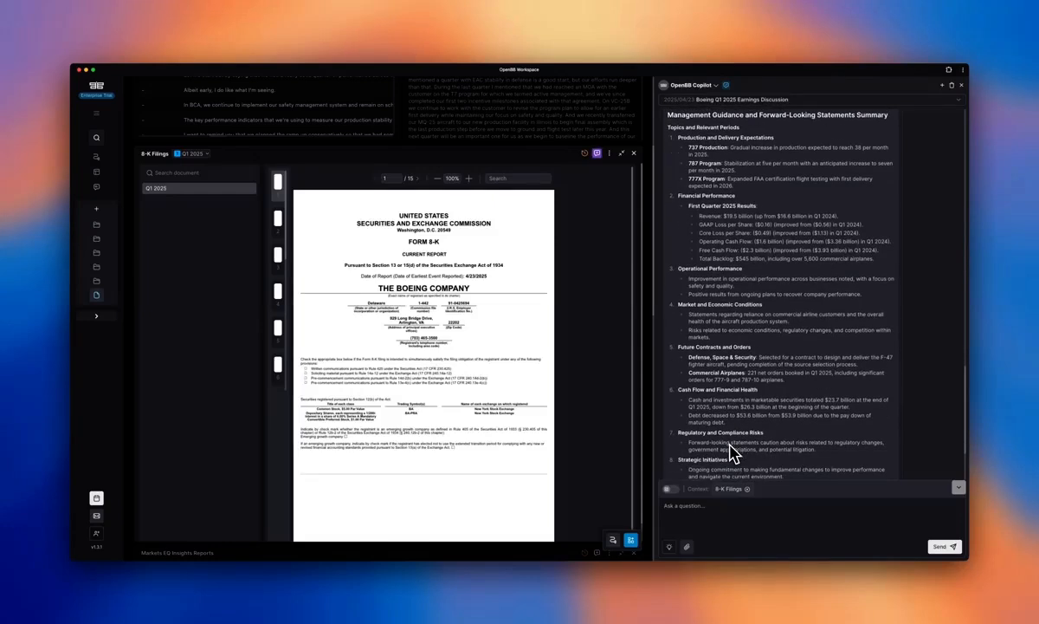
{"action": "scroll", "scroll_direction": "down", "scroll_amount": 3}
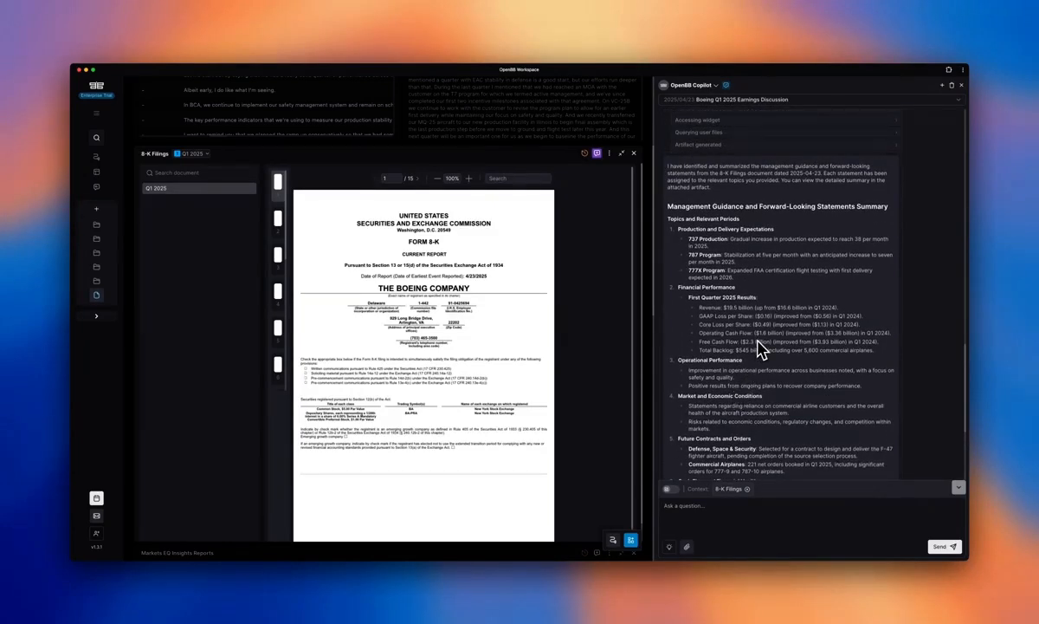
{"action": "scroll", "scroll_direction": "down", "scroll_amount": 3}
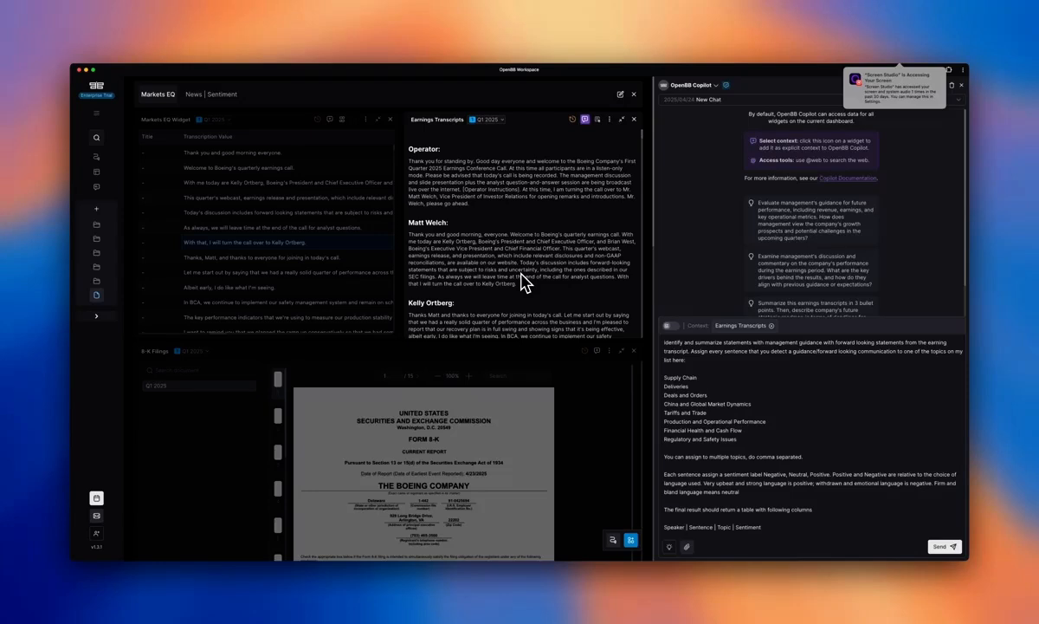
{"action": "mouse_move", "coordinate": [585, 117]}
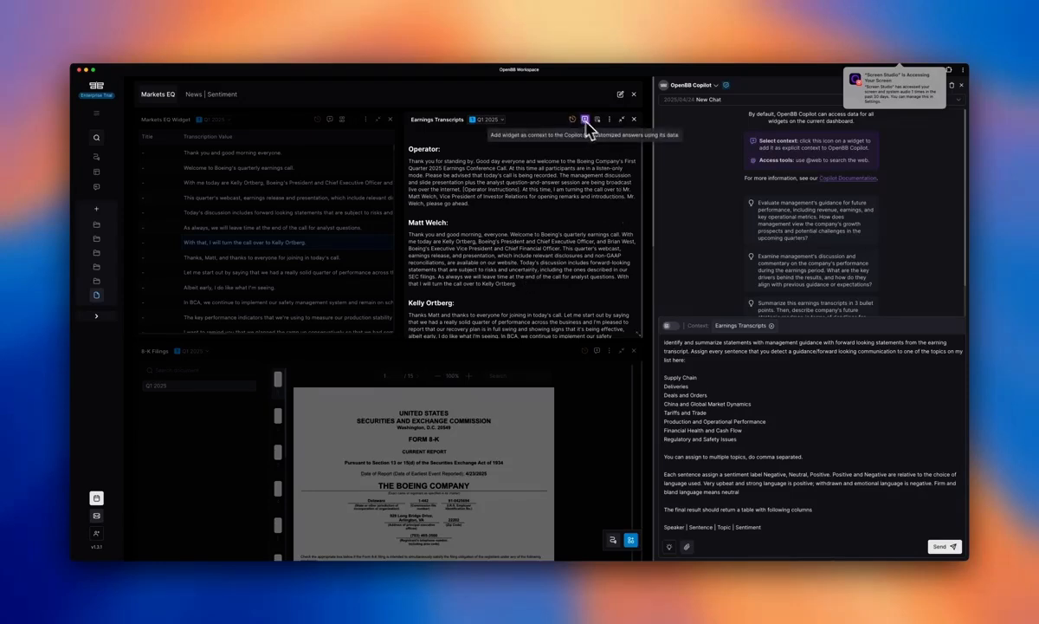
{"action": "mouse_move", "coordinate": [724, 241]}
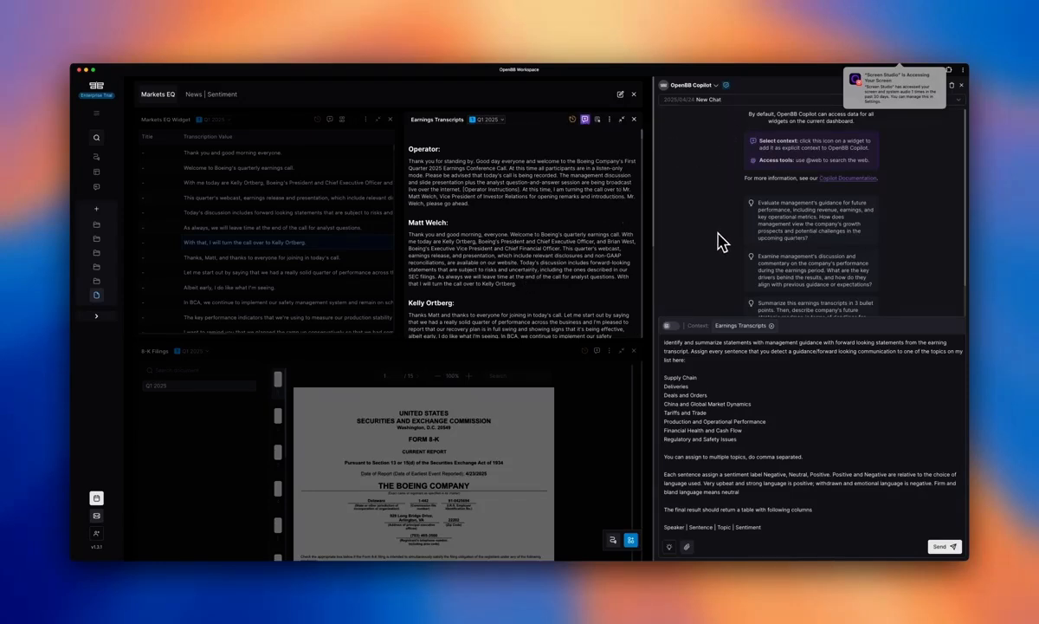
{"action": "mouse_move", "coordinate": [733, 466]}
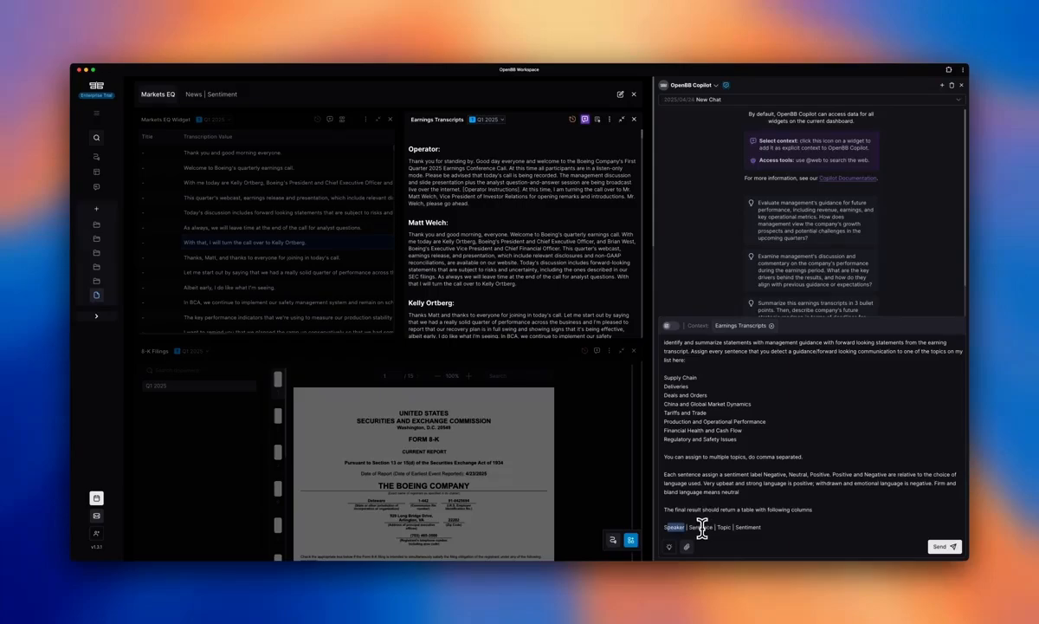
Send the sentiment-labelling prompt requesting a Speaker, Sentence, Topic and Sentiment table.
{"action": "left_click", "coordinate": [943, 546]}
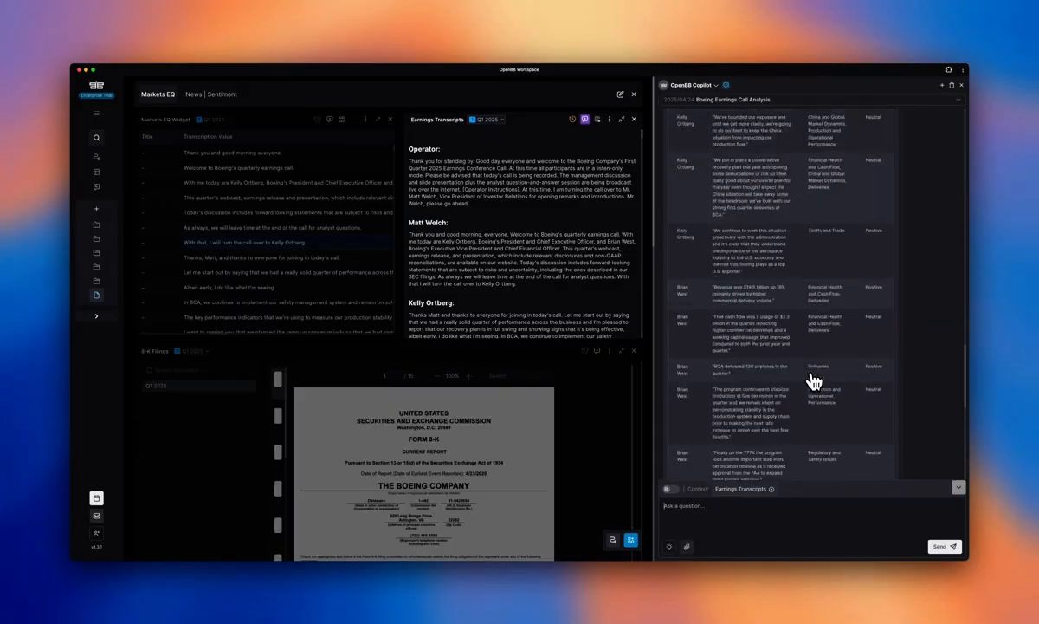
Read Copilot's speaker quote, topic and sentiment table down to its closing summary.
{"action": "scroll", "scroll_direction": "down", "scroll_amount": 3}
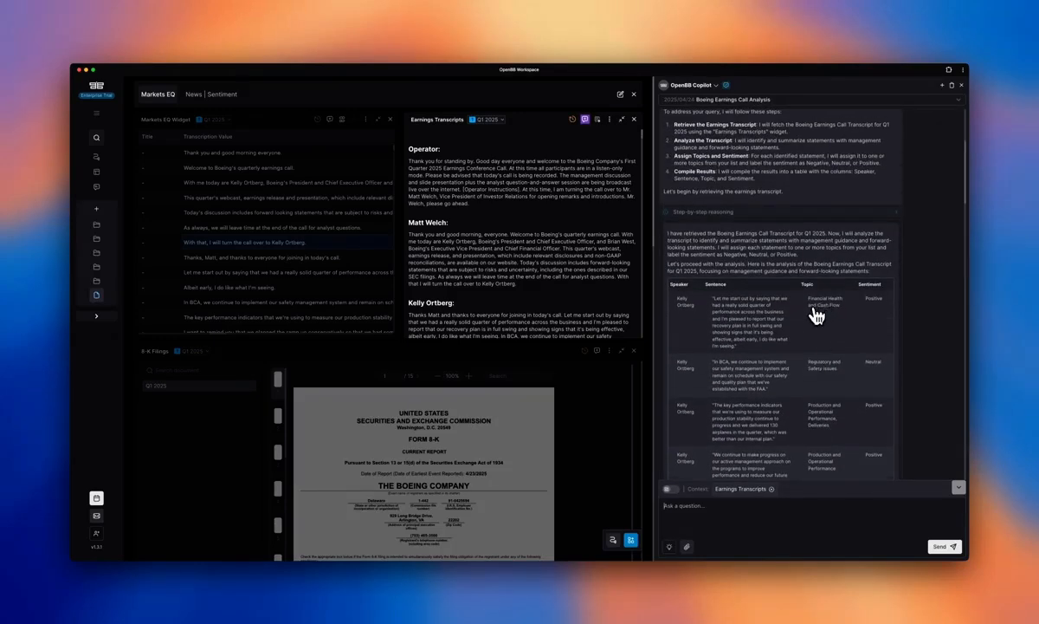
{"action": "mouse_move", "coordinate": [798, 340]}
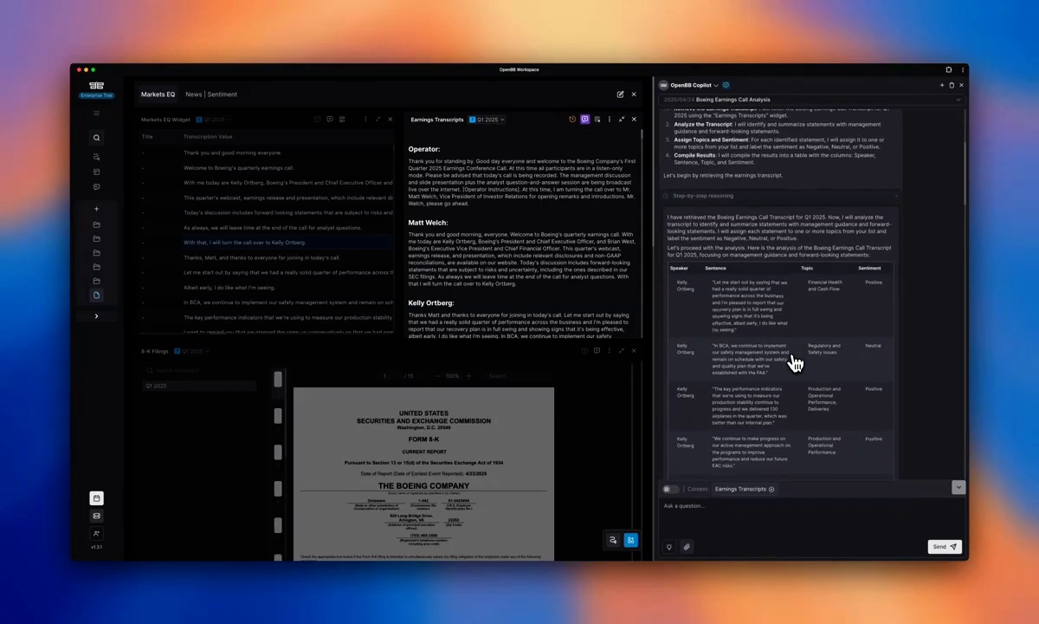
{"action": "mouse_move", "coordinate": [823, 366]}
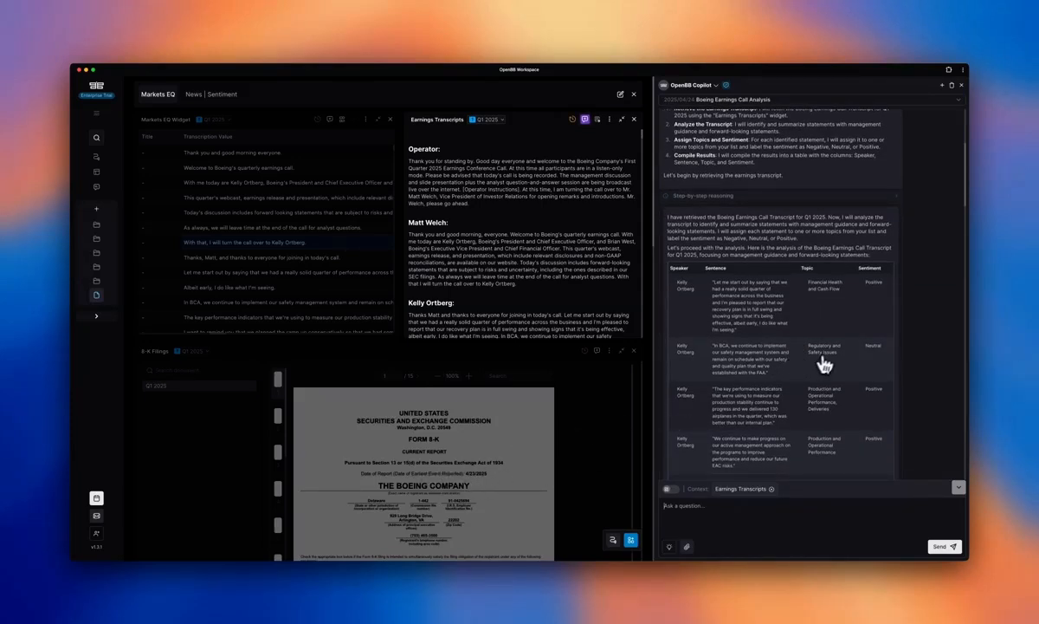
{"action": "scroll", "scroll_direction": "down", "scroll_amount": 3}
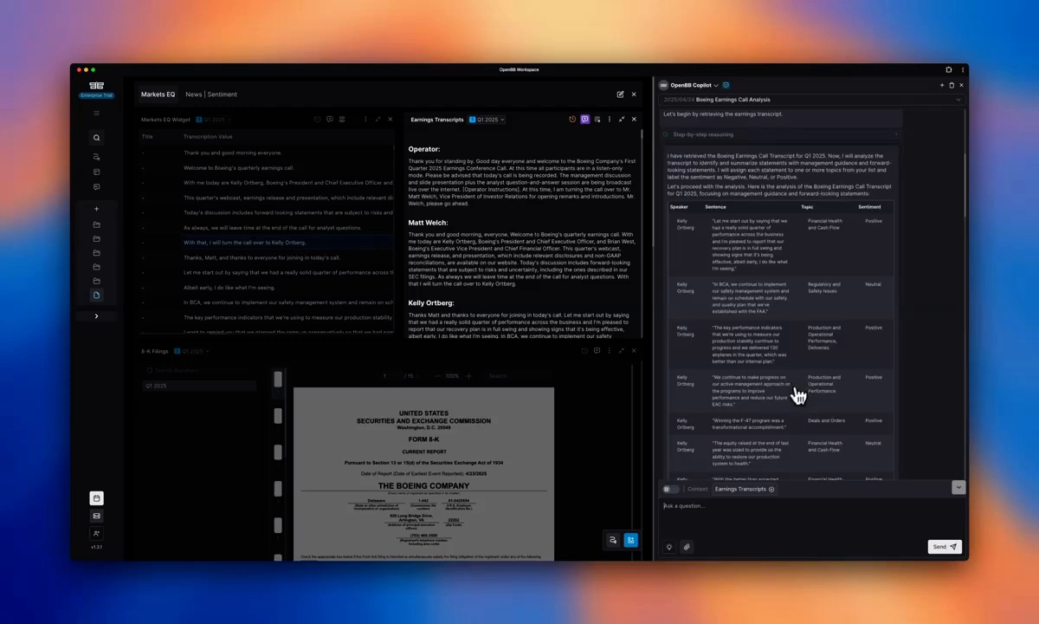
{"action": "scroll", "scroll_direction": "down", "scroll_amount": 3}
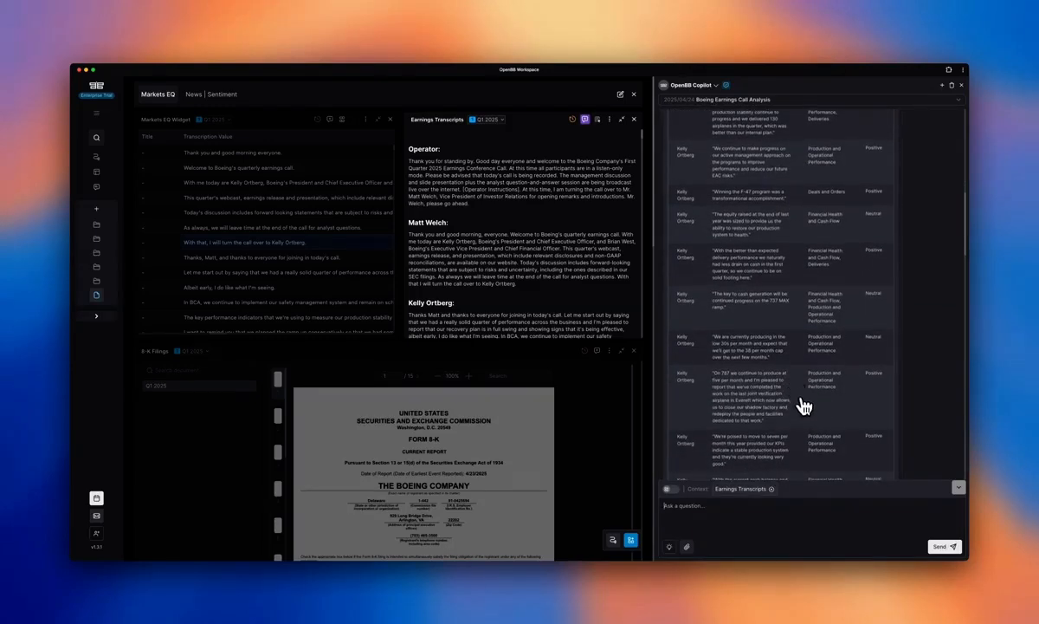
{"action": "scroll", "scroll_direction": "down", "scroll_amount": 3}
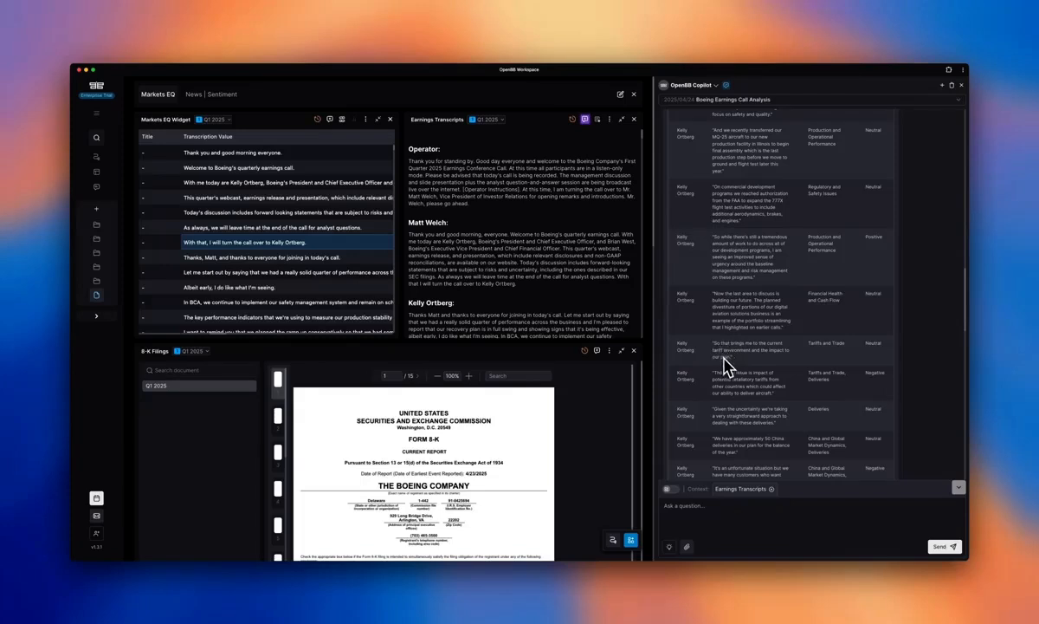
{"action": "mouse_move", "coordinate": [771, 359]}
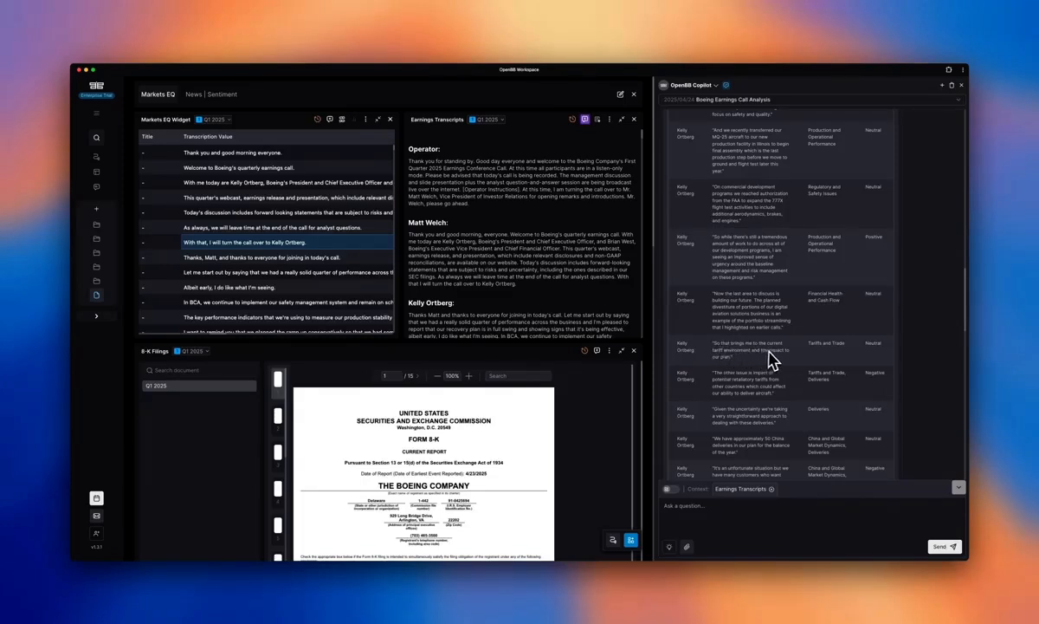
{"action": "mouse_move", "coordinate": [776, 407]}
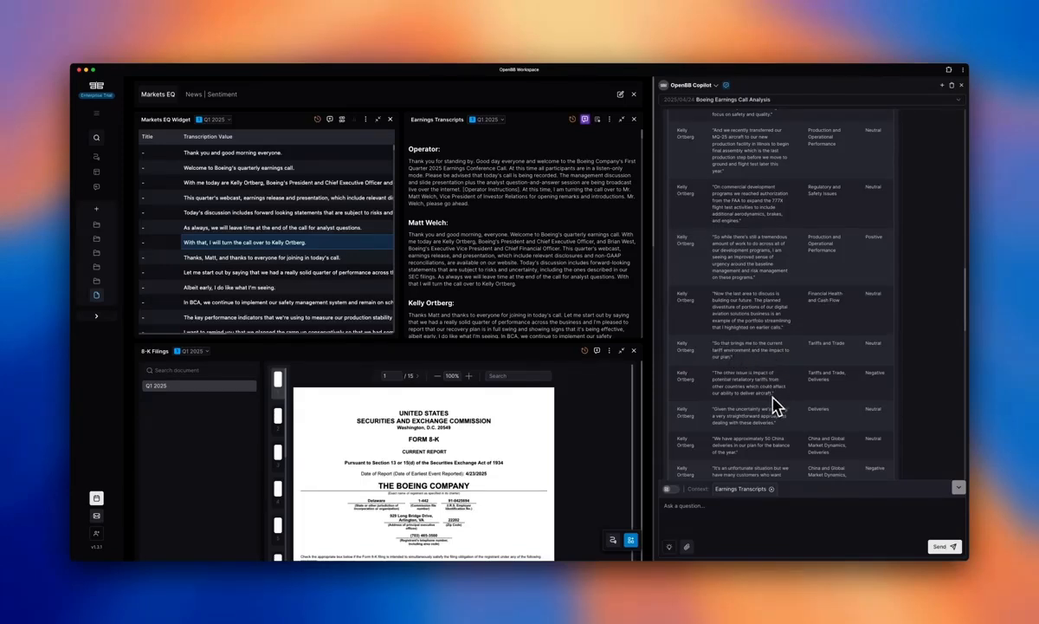
{"action": "scroll", "scroll_direction": "down", "scroll_amount": 3}
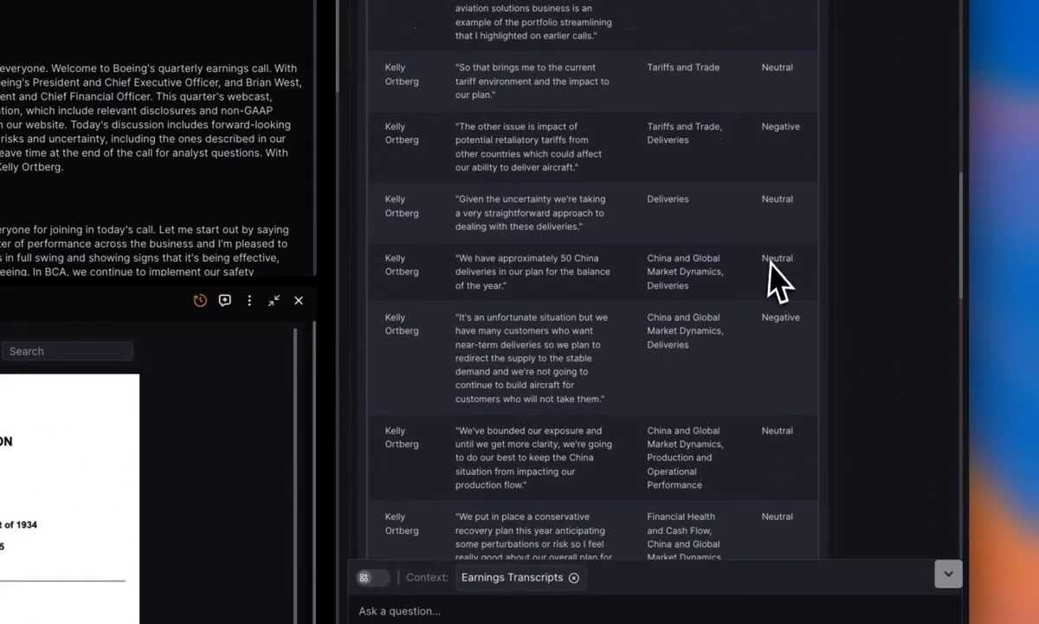
{"action": "left_click", "coordinate": [273, 301]}
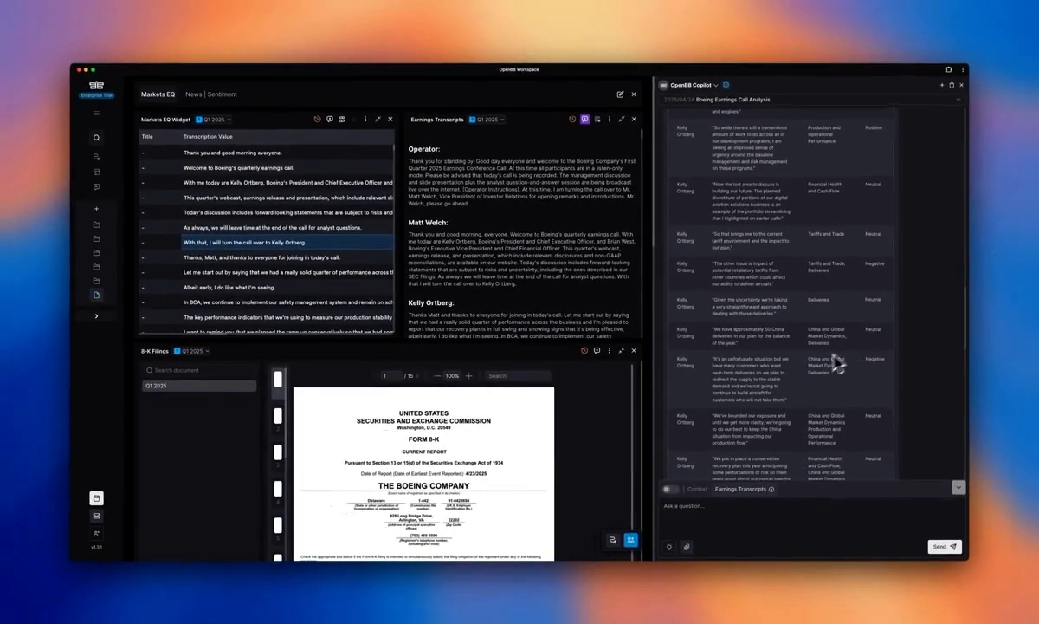
{"action": "mouse_move", "coordinate": [747, 392]}
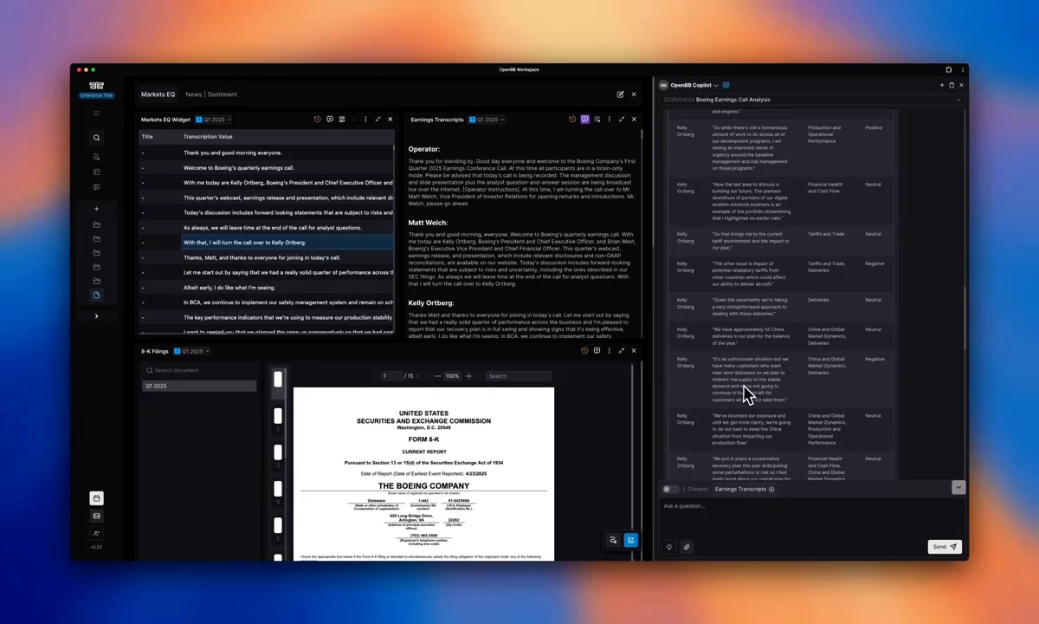
{"action": "scroll", "scroll_direction": "down", "scroll_amount": 3}
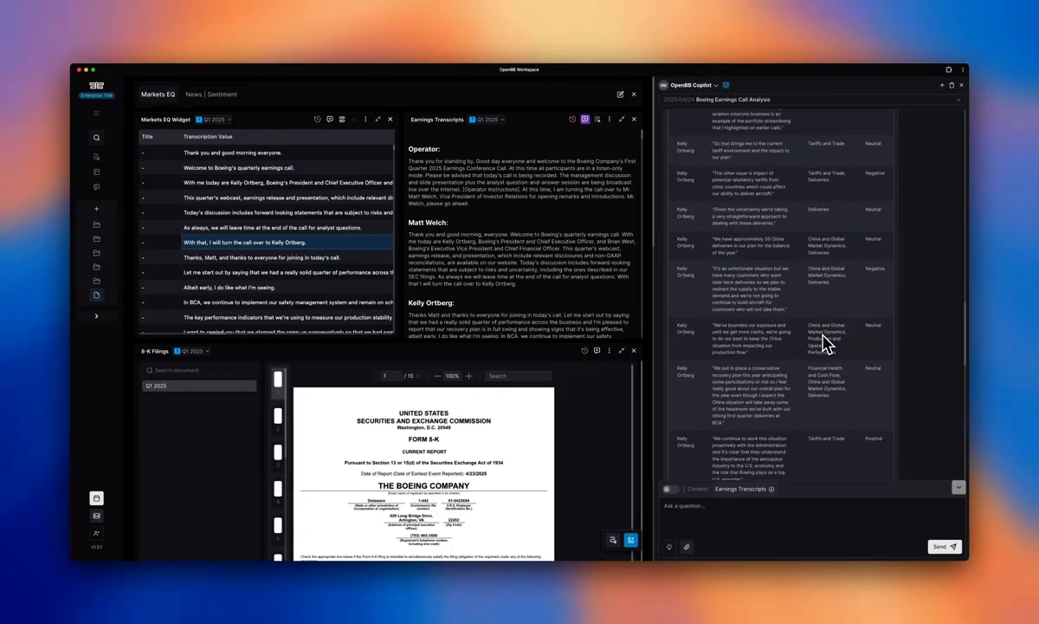
{"action": "mouse_move", "coordinate": [825, 332]}
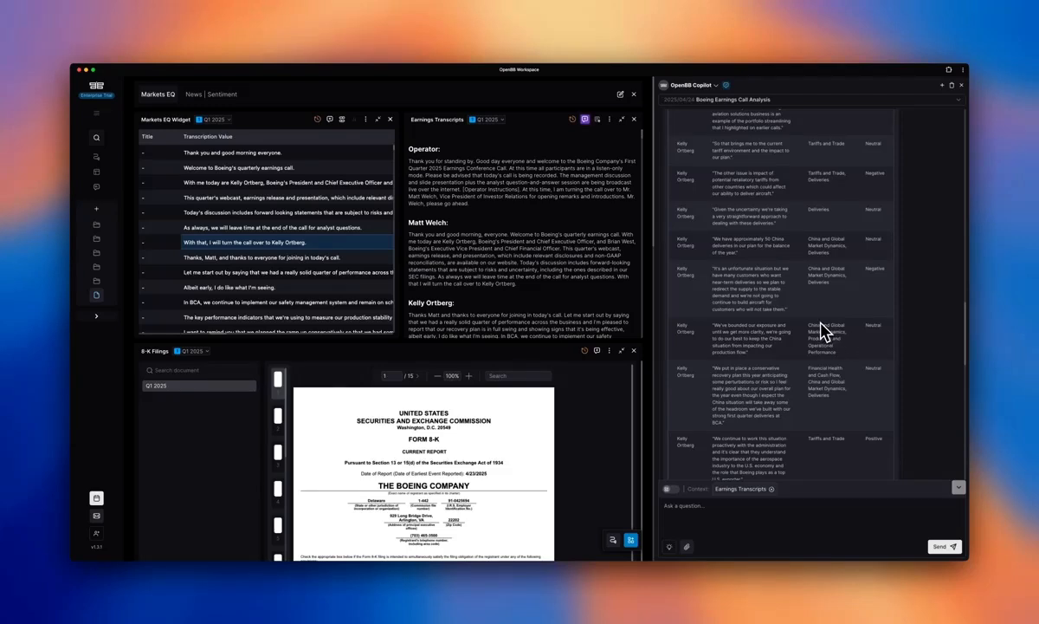
{"action": "mouse_move", "coordinate": [828, 333]}
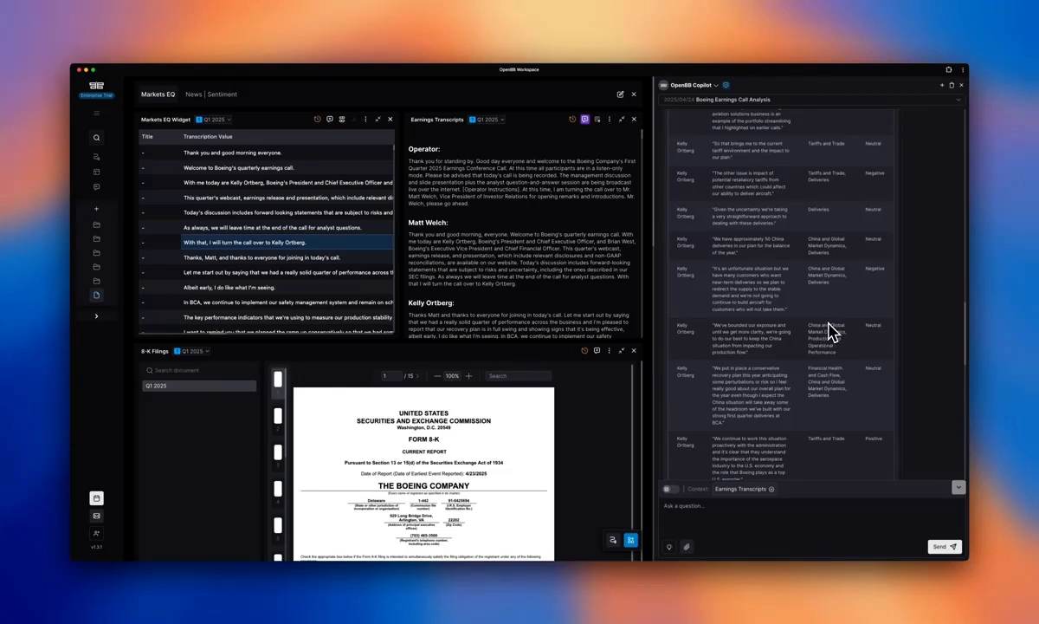
{"action": "mouse_move", "coordinate": [783, 322]}
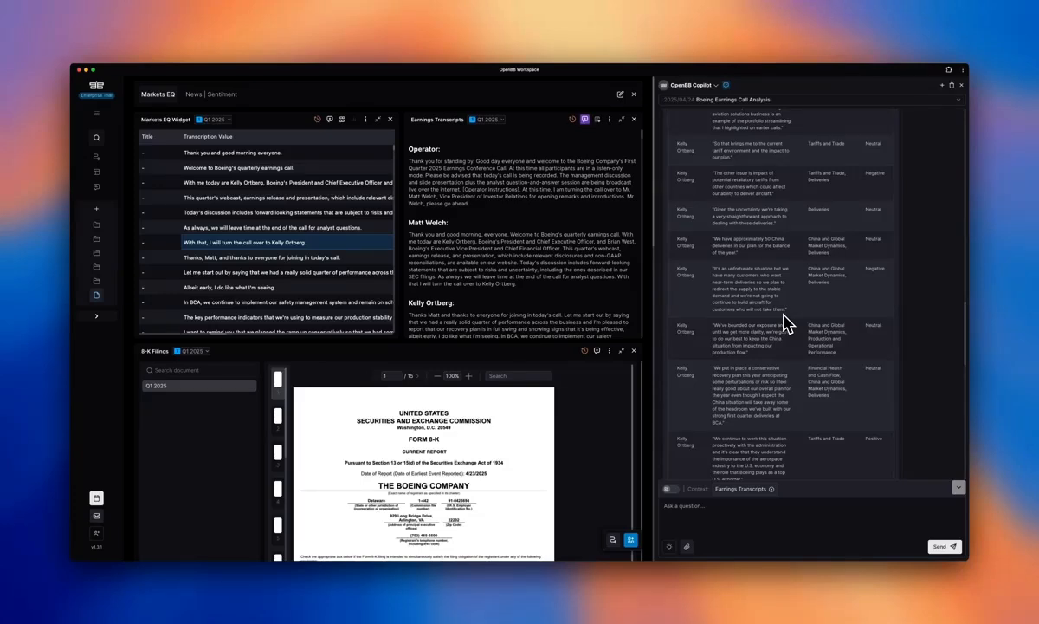
{"action": "mouse_move", "coordinate": [880, 286]}
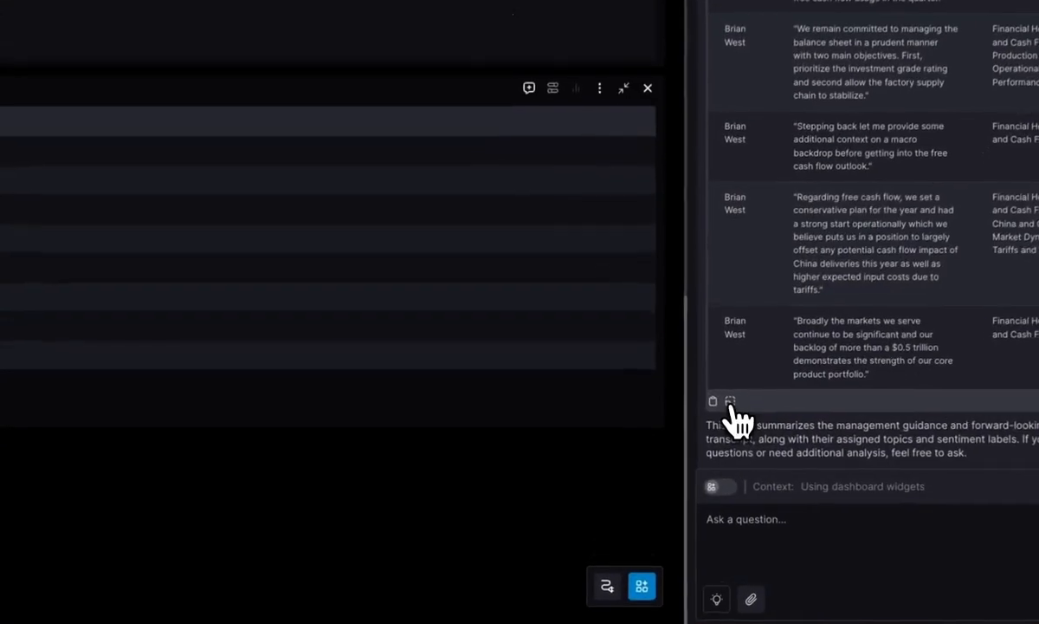
Create the Quarterly Business Performance Insights widget from Copilot's quote table.
{"action": "left_click", "coordinate": [731, 400]}
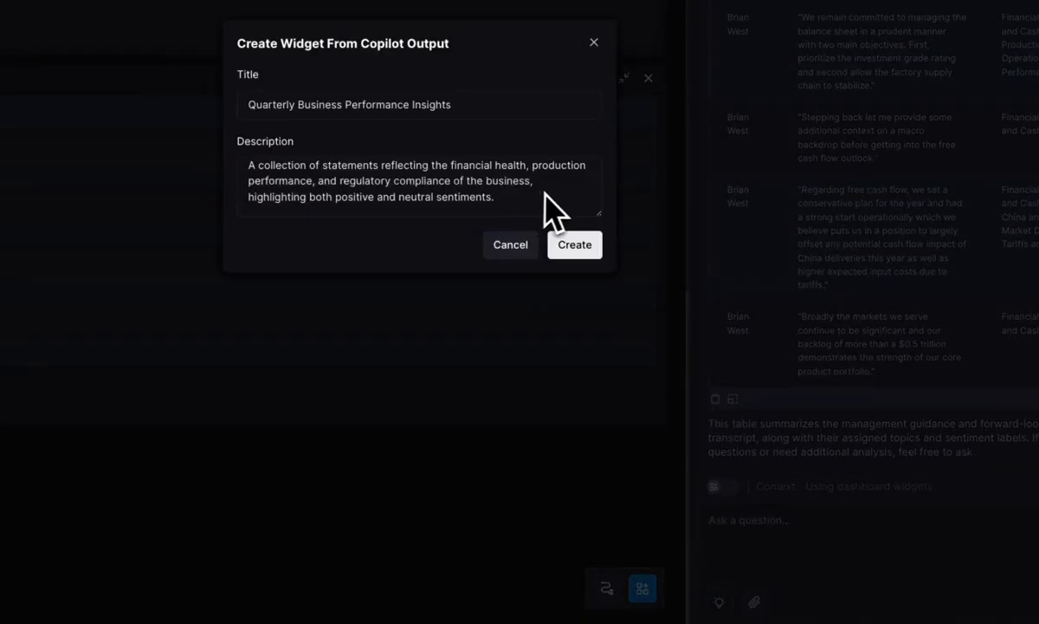
{"action": "left_click", "coordinate": [575, 245]}
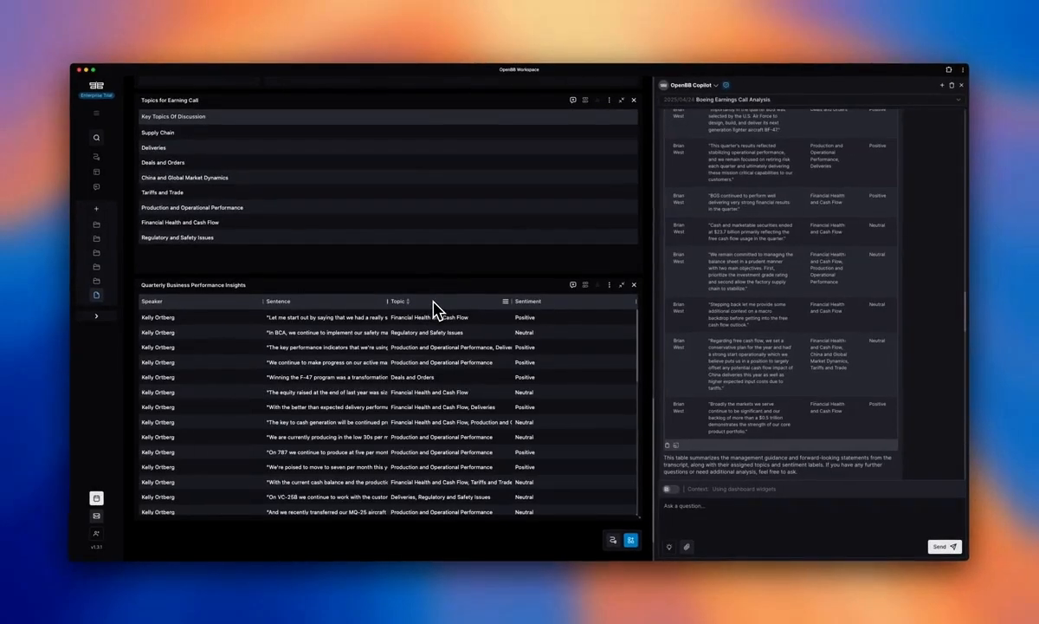
Autosize all columns of the insights table via the Topic column menu.
{"action": "left_click", "coordinate": [506, 301]}
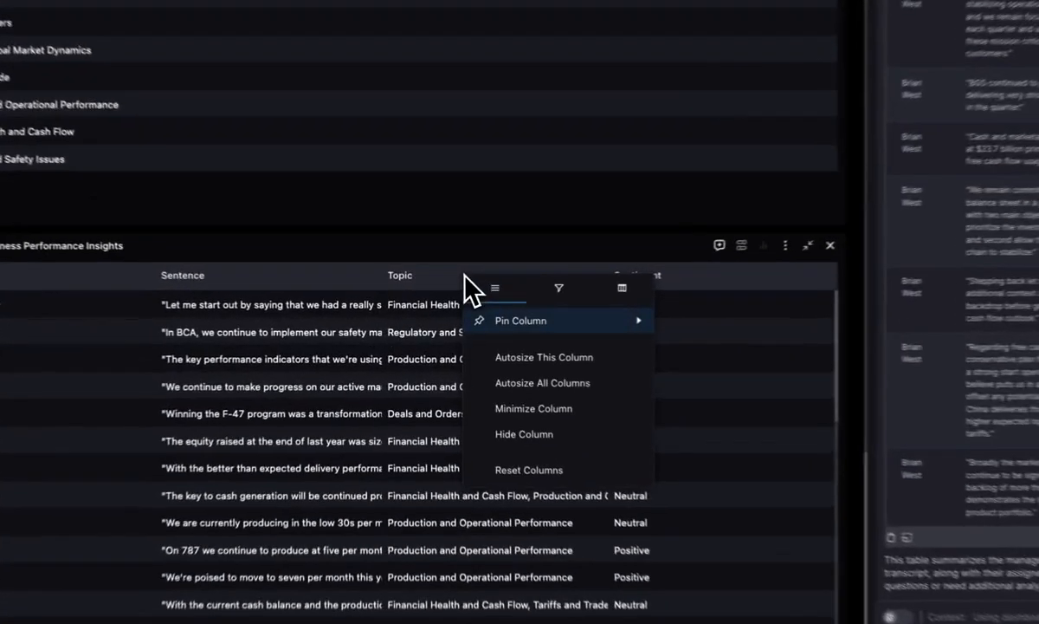
{"action": "left_click", "coordinate": [558, 288]}
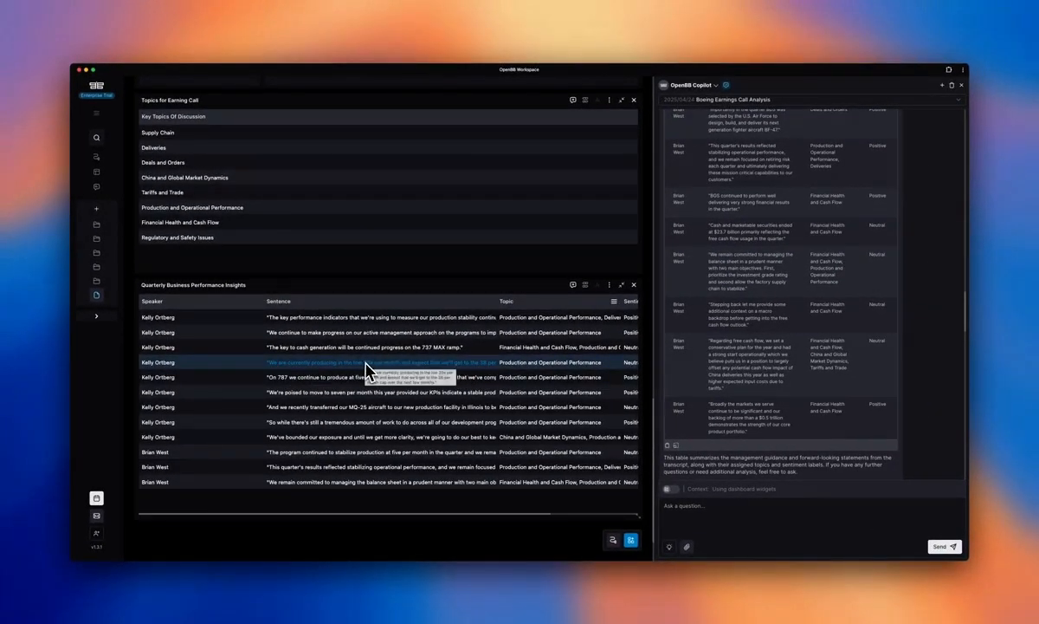
{"action": "mouse_move", "coordinate": [472, 372]}
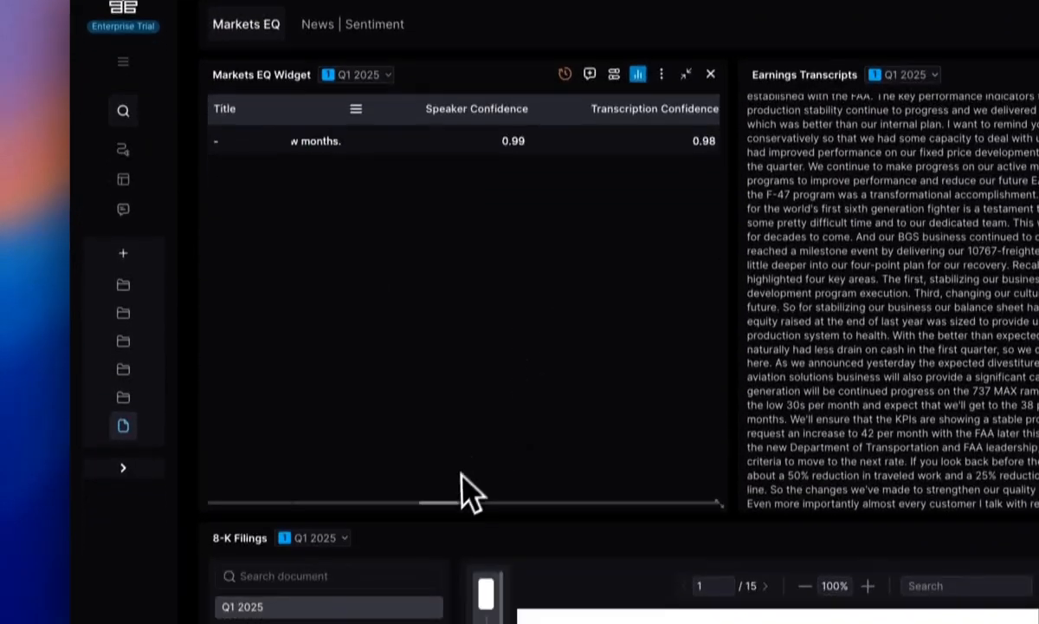
Filter Markets EQ rows to the low-30s-per-month production sentence and view its Happy/Neutral/Angry/Sad scores.
{"action": "scroll", "scroll_direction": "down", "scroll_amount": 3}
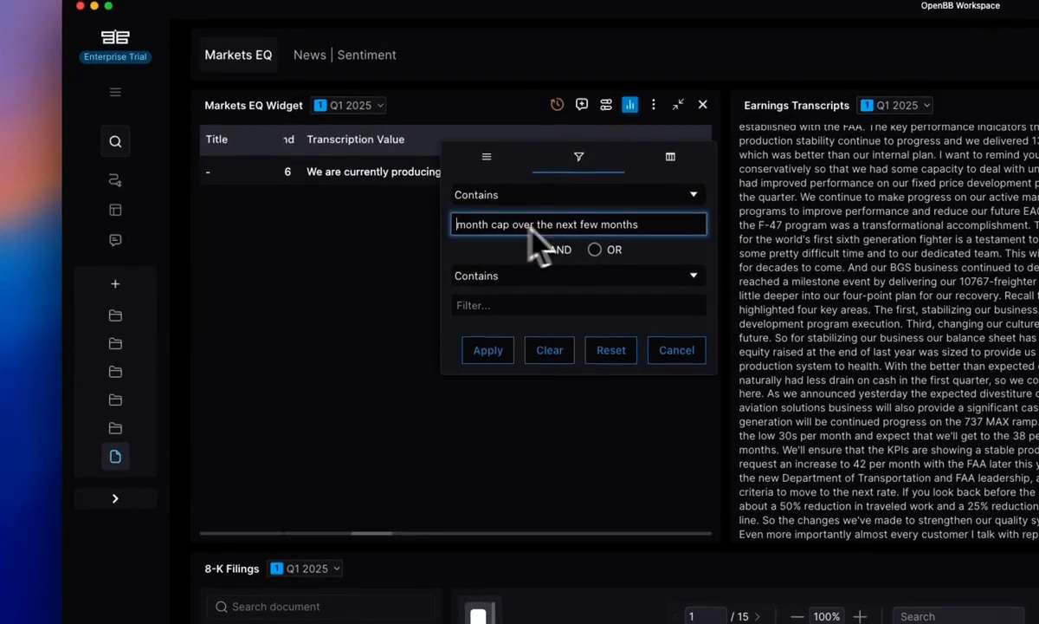
{"action": "left_click", "coordinate": [488, 350]}
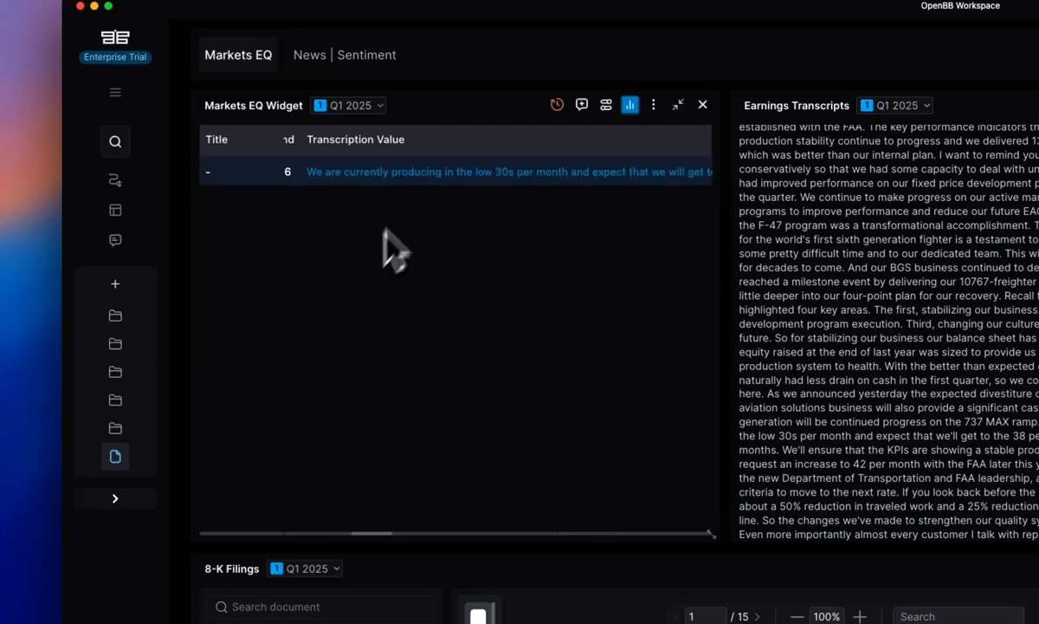
{"action": "scroll", "scroll_direction": "down", "scroll_amount": 3}
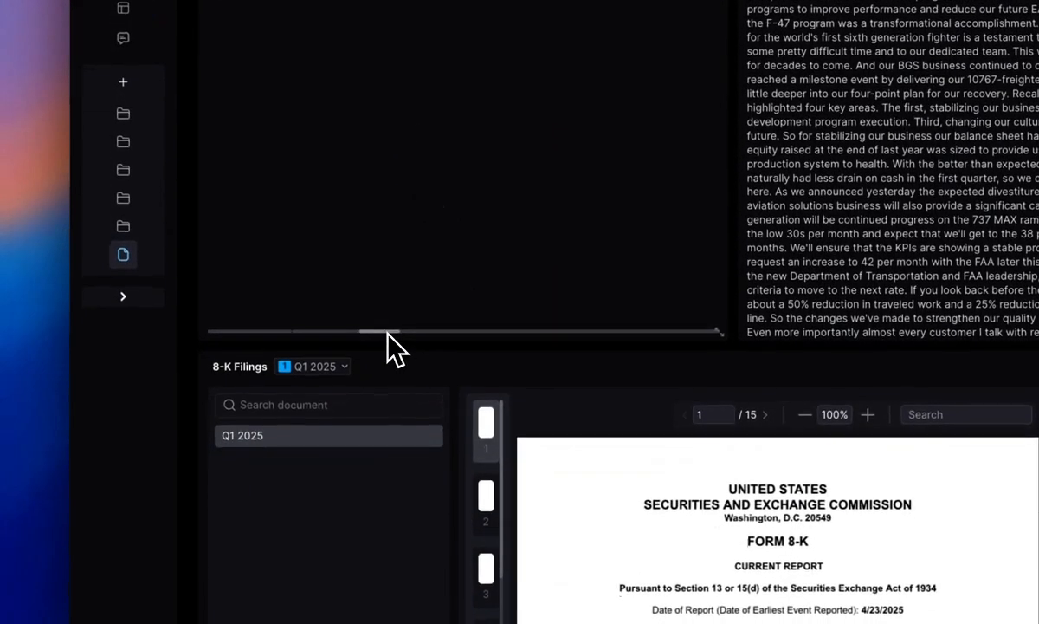
{"action": "mouse_move", "coordinate": [465, 338]}
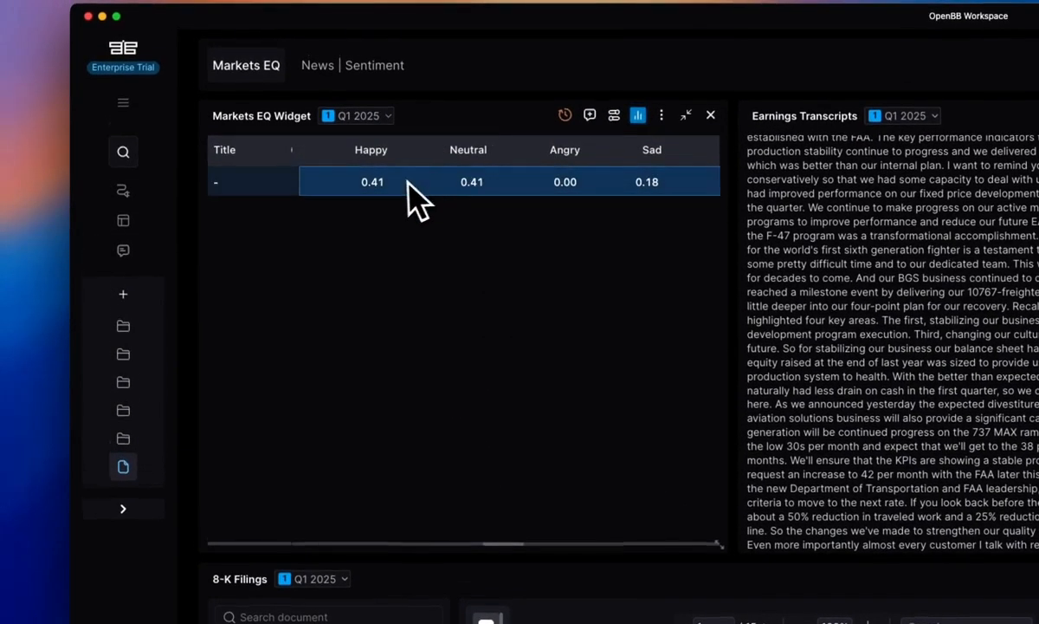
{"action": "scroll", "scroll_direction": "down", "scroll_amount": 3}
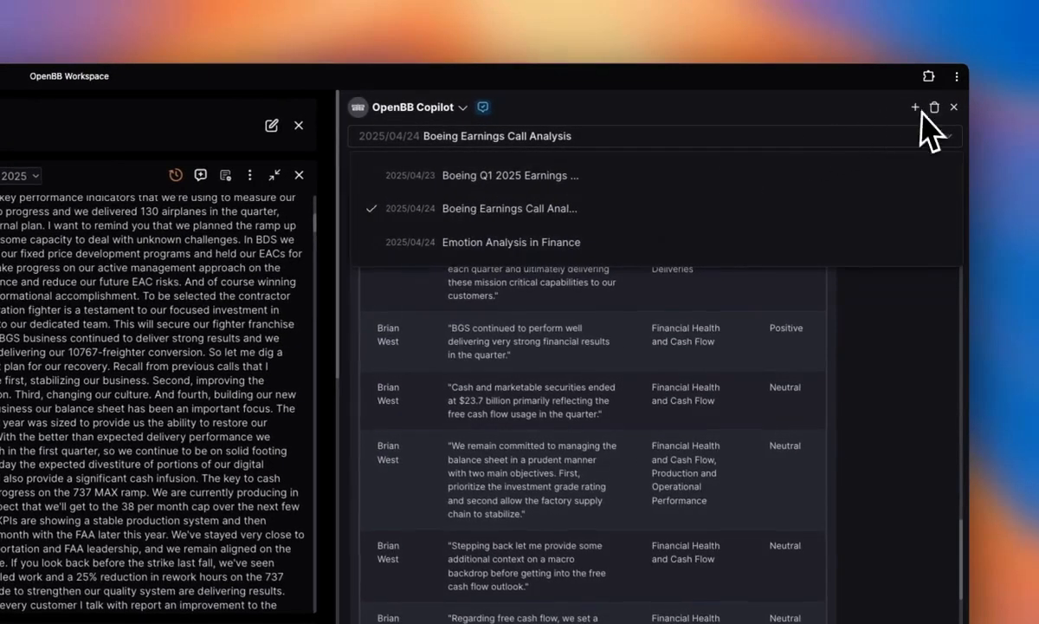
Reopen the Emotion Analysis in Finance chat explaining how emotion scores are interpreted.
{"action": "left_click", "coordinate": [511, 242]}
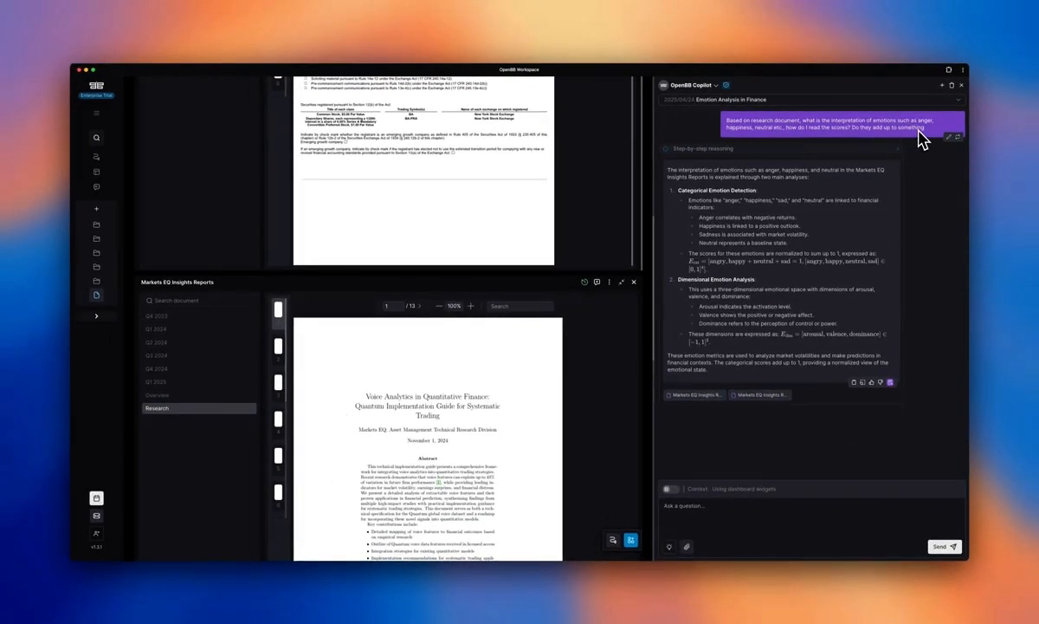
{"action": "mouse_move", "coordinate": [766, 263]}
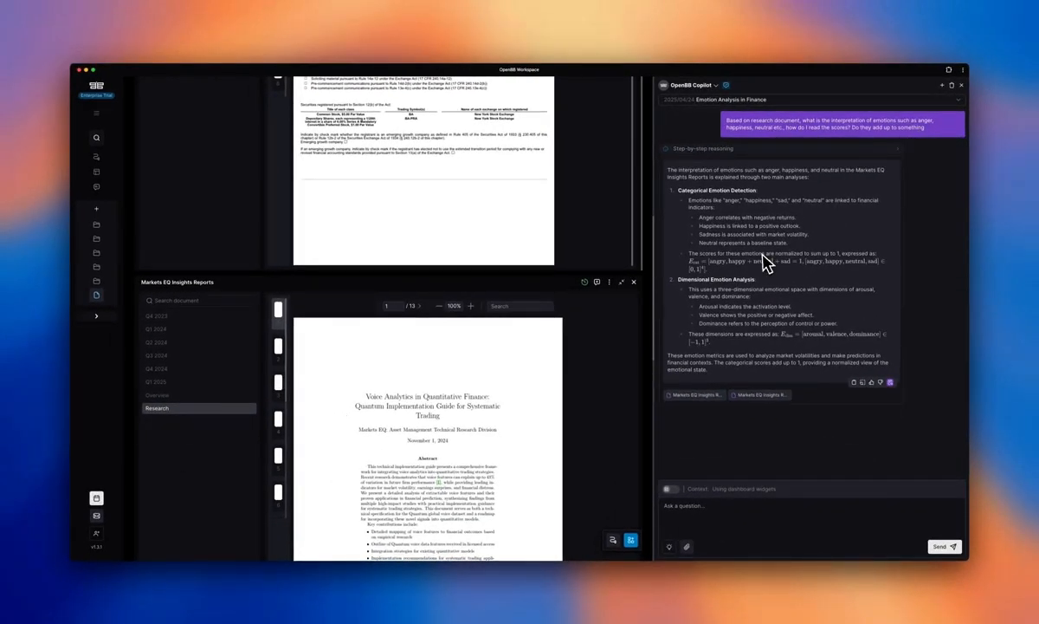
{"action": "mouse_move", "coordinate": [719, 229]}
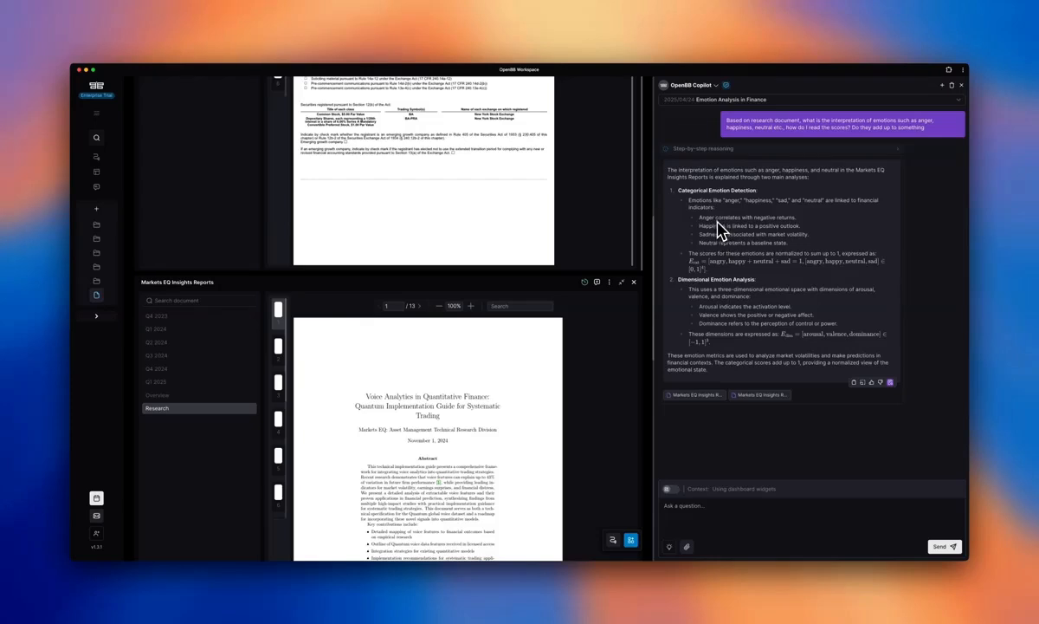
{"action": "mouse_move", "coordinate": [725, 249]}
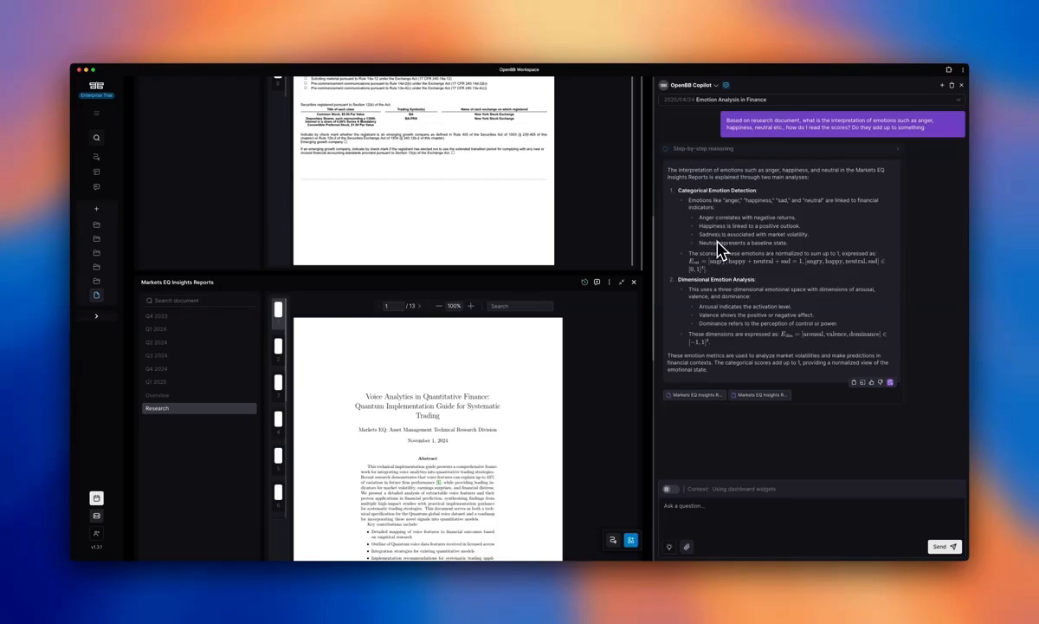
{"action": "mouse_move", "coordinate": [712, 291]}
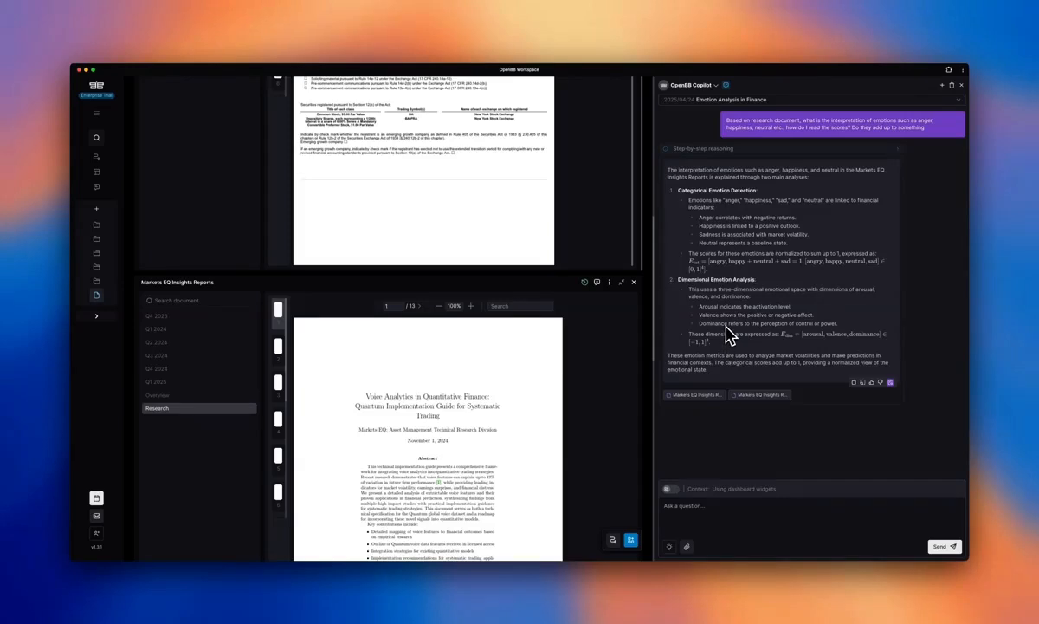
{"action": "mouse_move", "coordinate": [712, 353]}
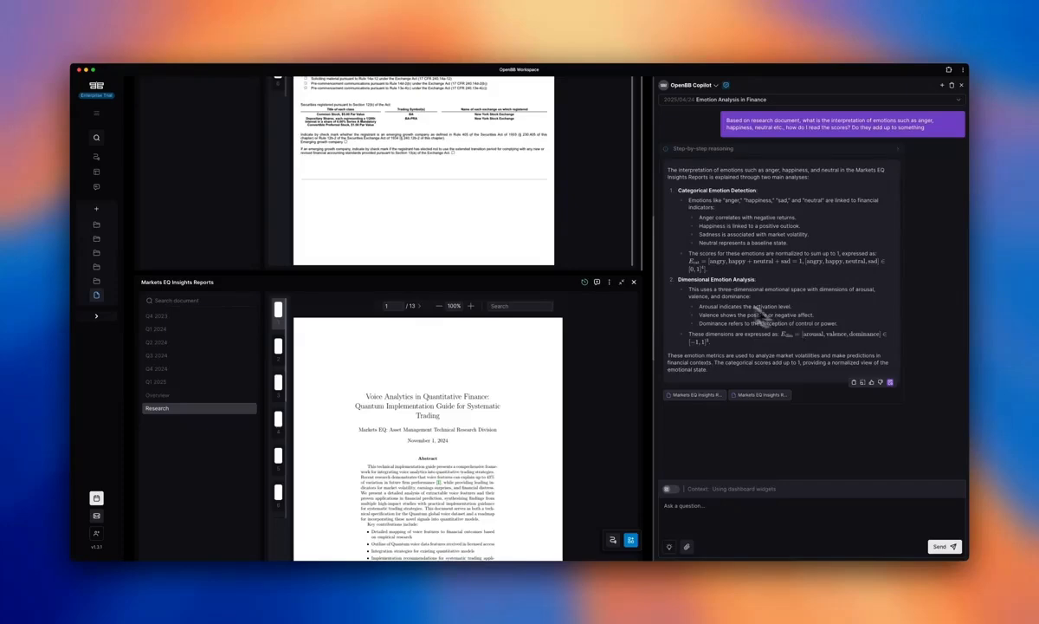
{"action": "mouse_move", "coordinate": [653, 288]}
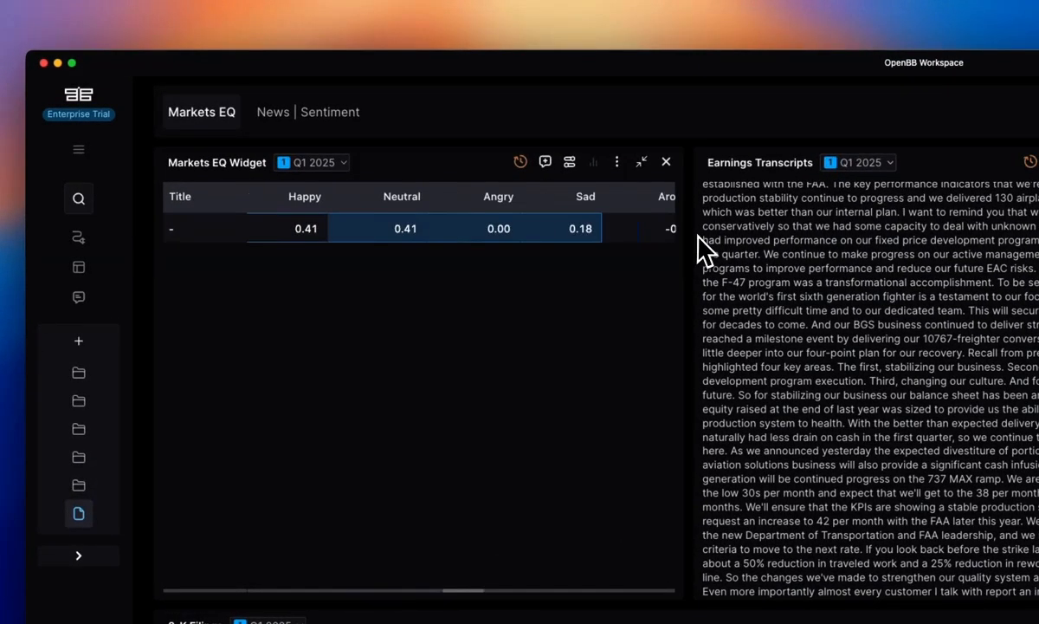
Submit the Markets EQ emotion scores to Copilot and ask for an overall sentiment reading.
{"action": "scroll", "scroll_direction": "right", "scroll_amount": 3}
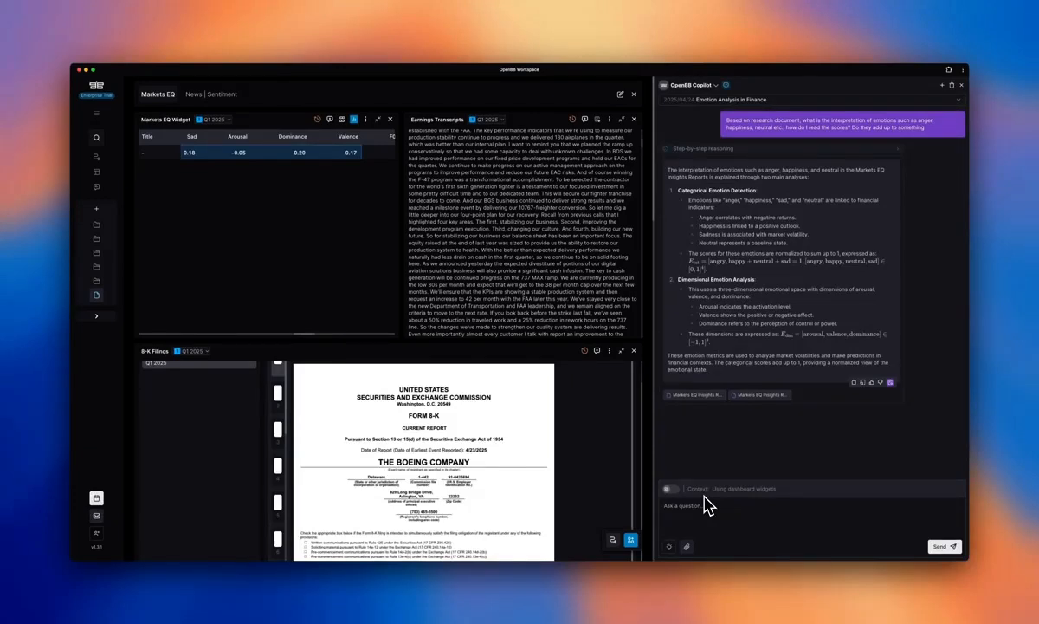
{"action": "left_click", "coordinate": [944, 546]}
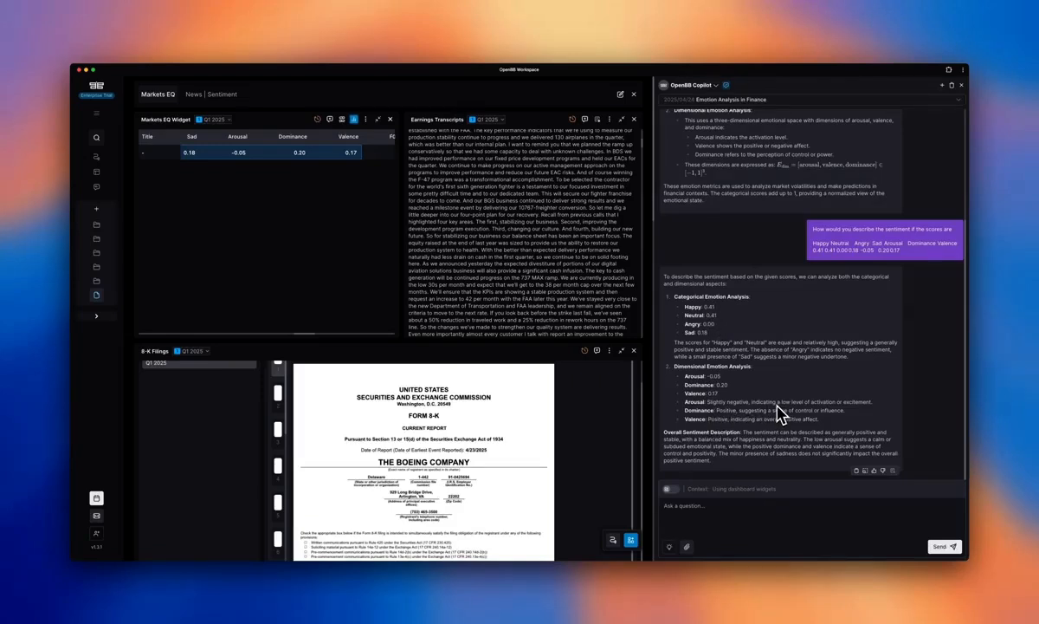
{"action": "mouse_move", "coordinate": [872, 413]}
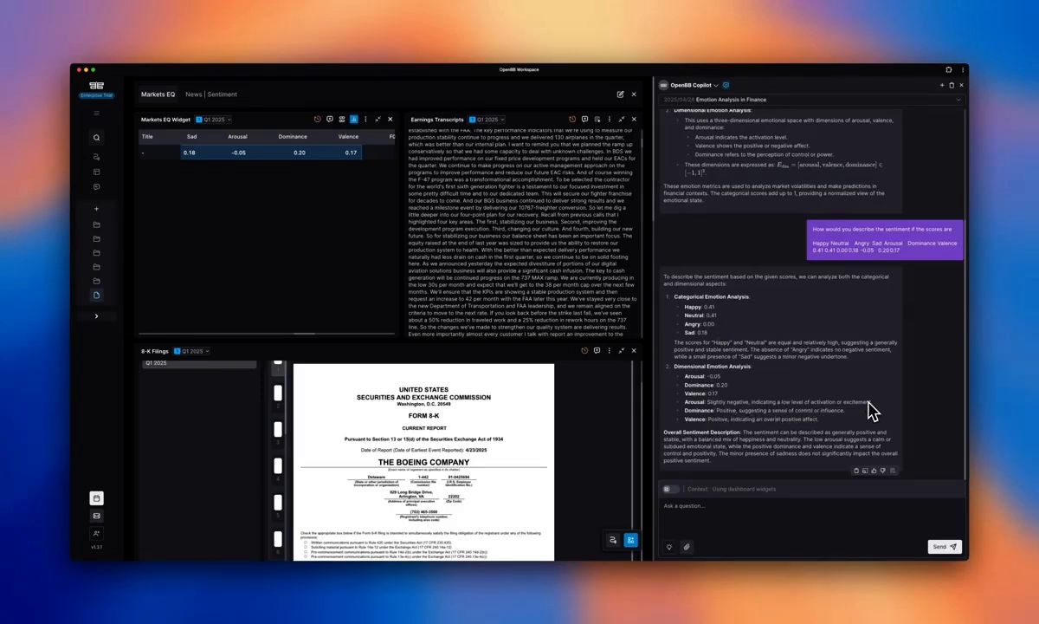
{"action": "mouse_move", "coordinate": [811, 421]}
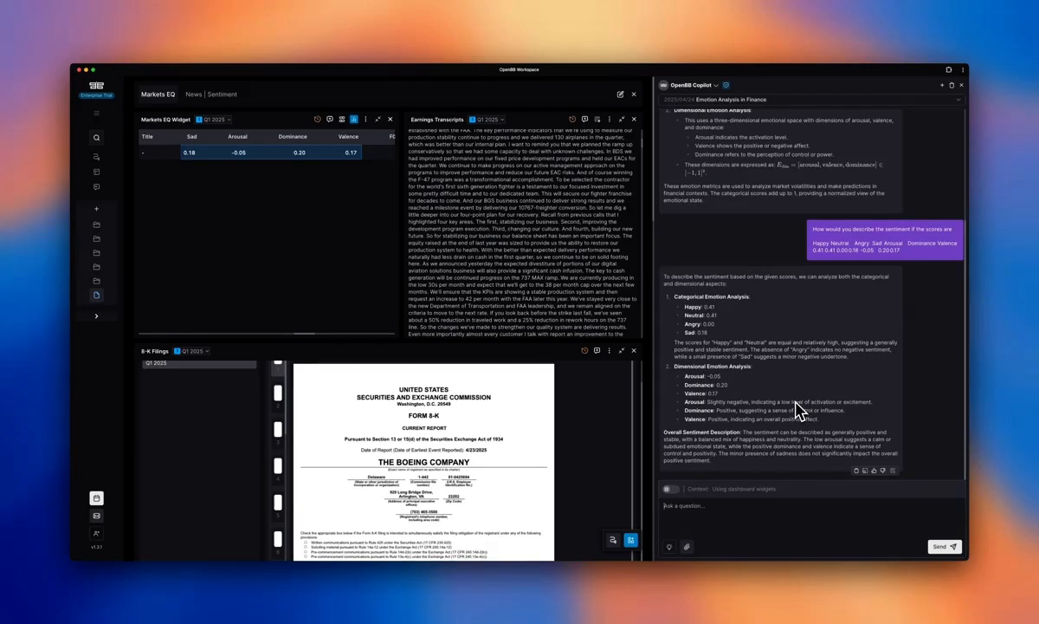
{"action": "mouse_move", "coordinate": [563, 258]}
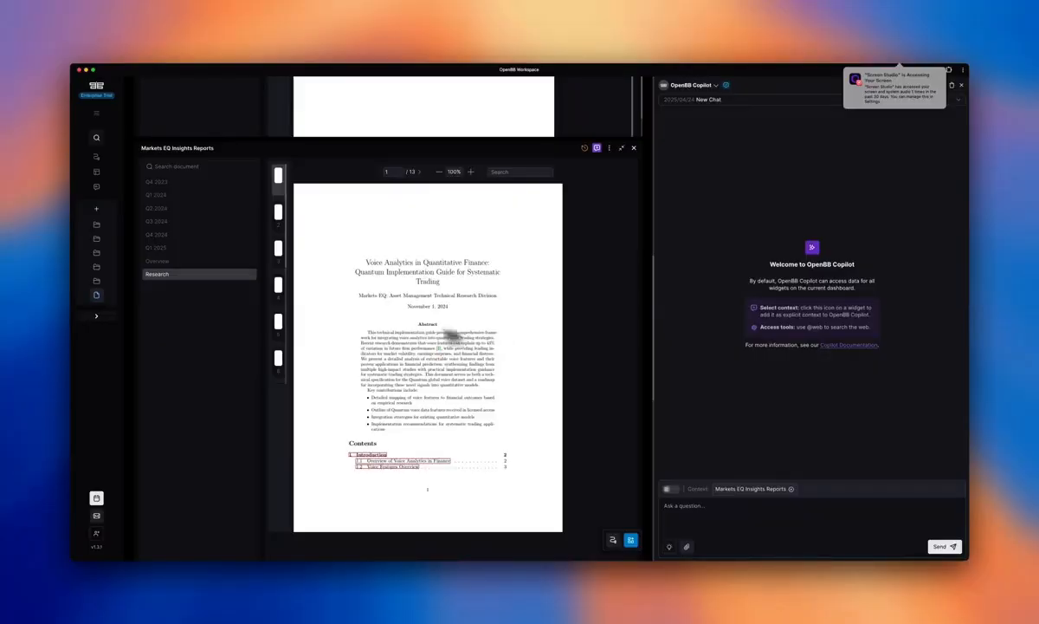
{"action": "mouse_move", "coordinate": [159, 260]}
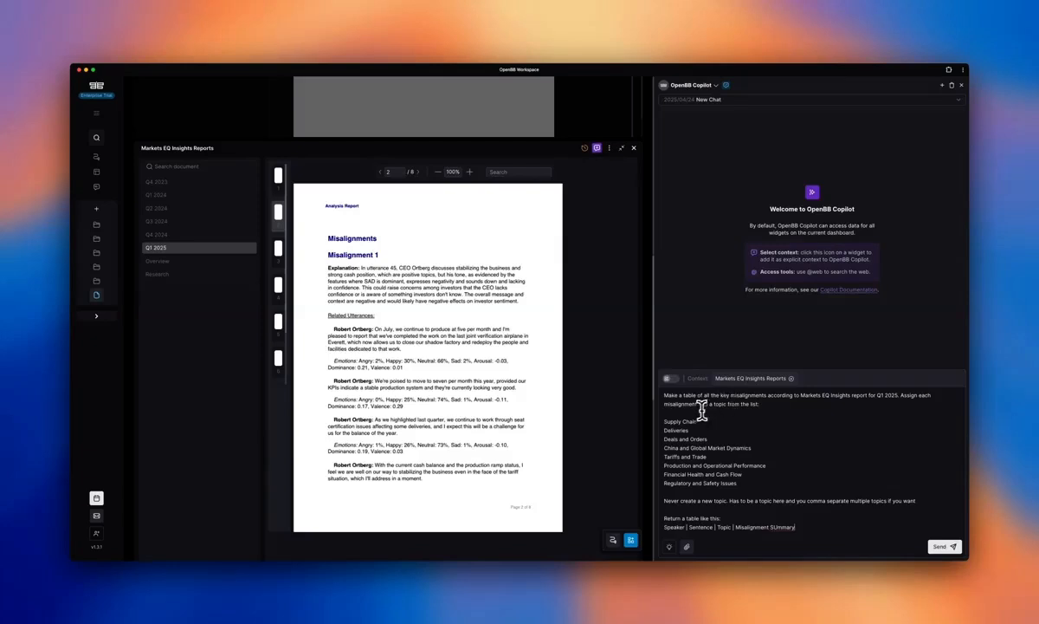
{"action": "mouse_move", "coordinate": [710, 471]}
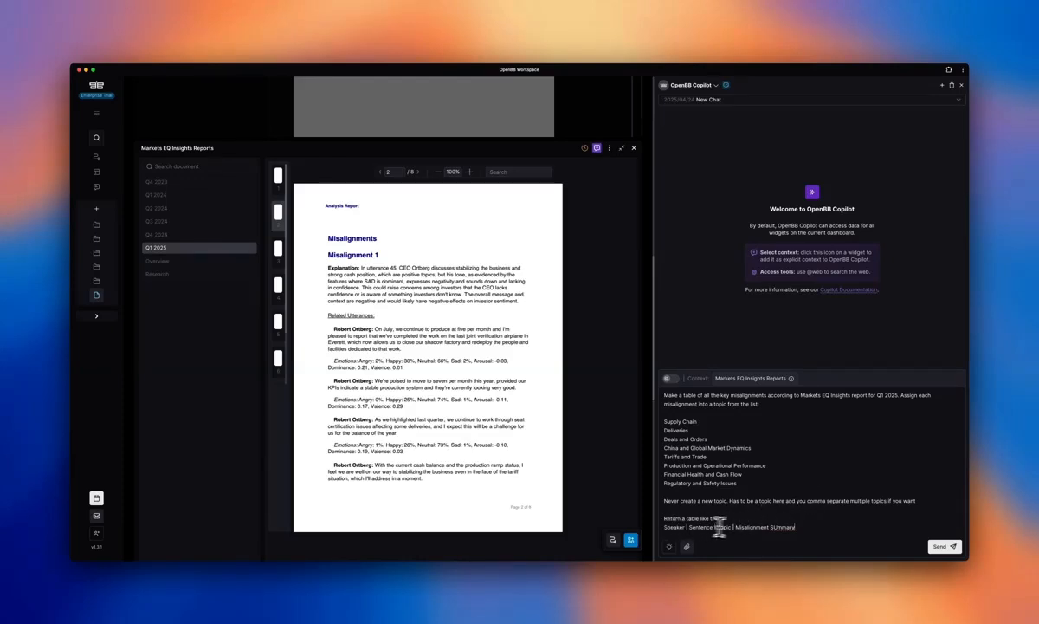
Send the Q1 2025 misalignment table request and review rows tagged Deliveries, Tariffs and Trade, China.
{"action": "left_click", "coordinate": [943, 546]}
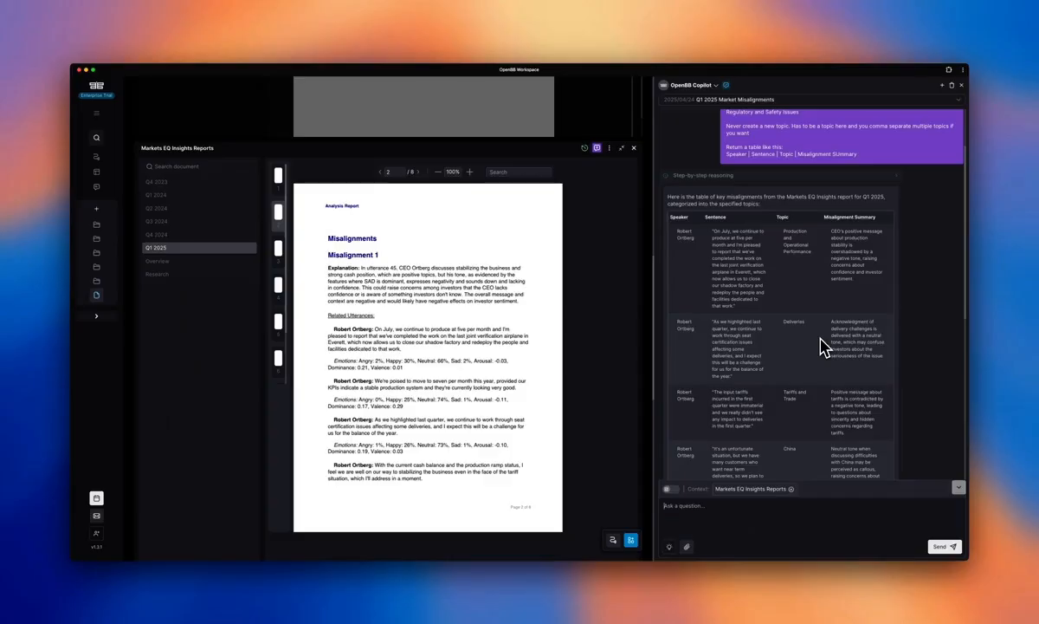
{"action": "mouse_move", "coordinate": [799, 338]}
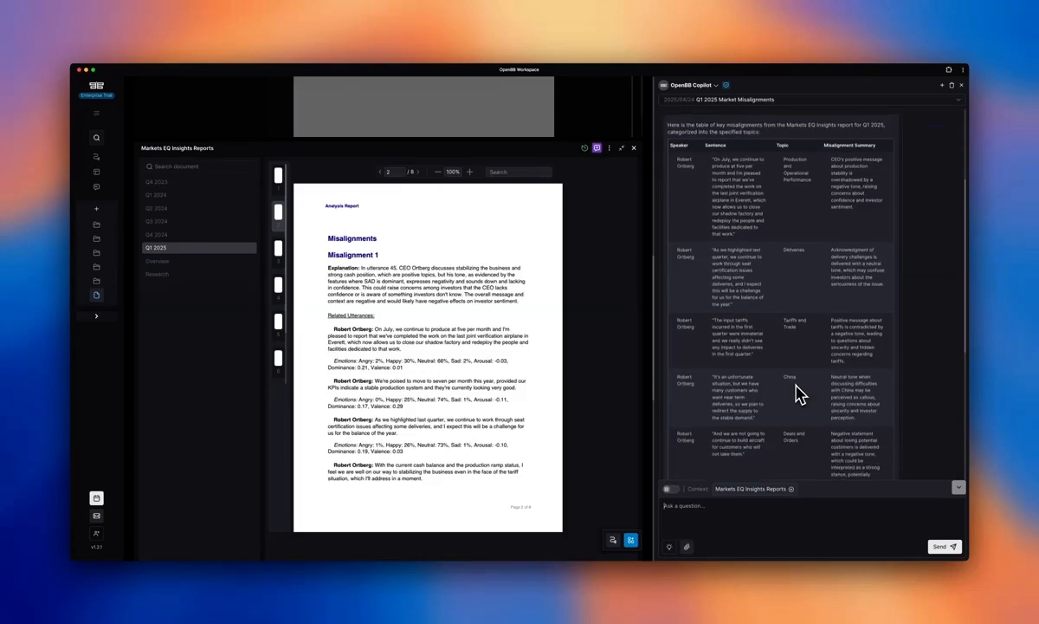
{"action": "mouse_move", "coordinate": [737, 336]}
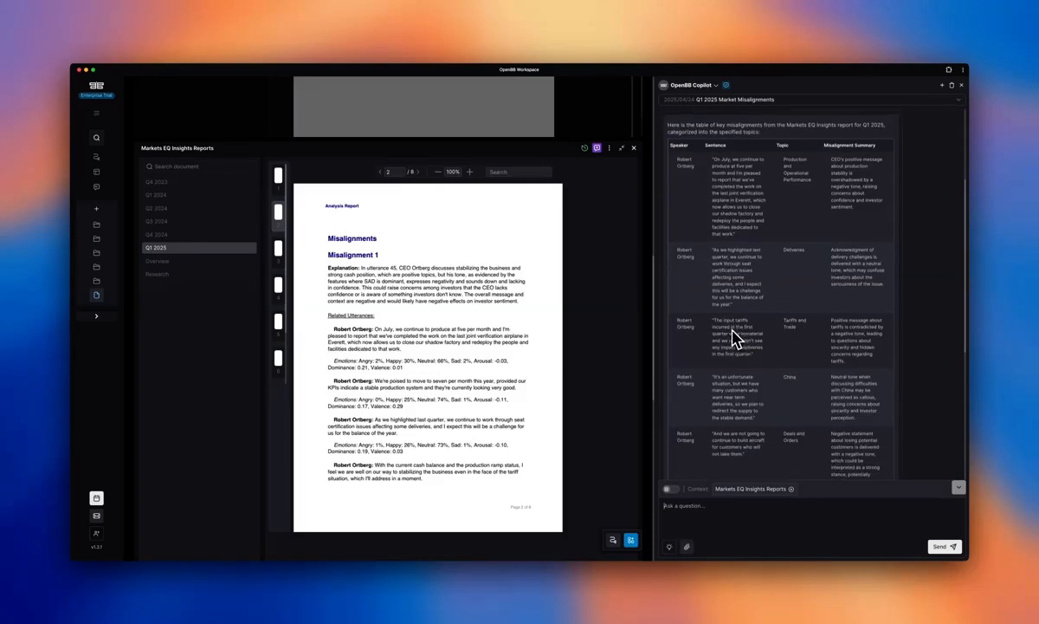
{"action": "mouse_move", "coordinate": [734, 348]}
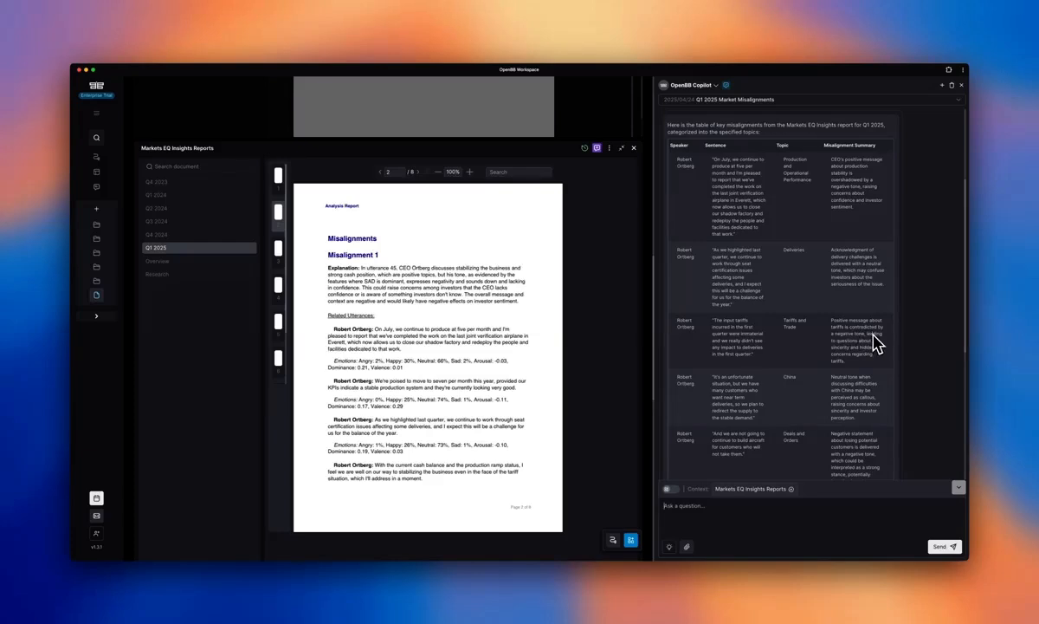
{"action": "mouse_move", "coordinate": [738, 350]}
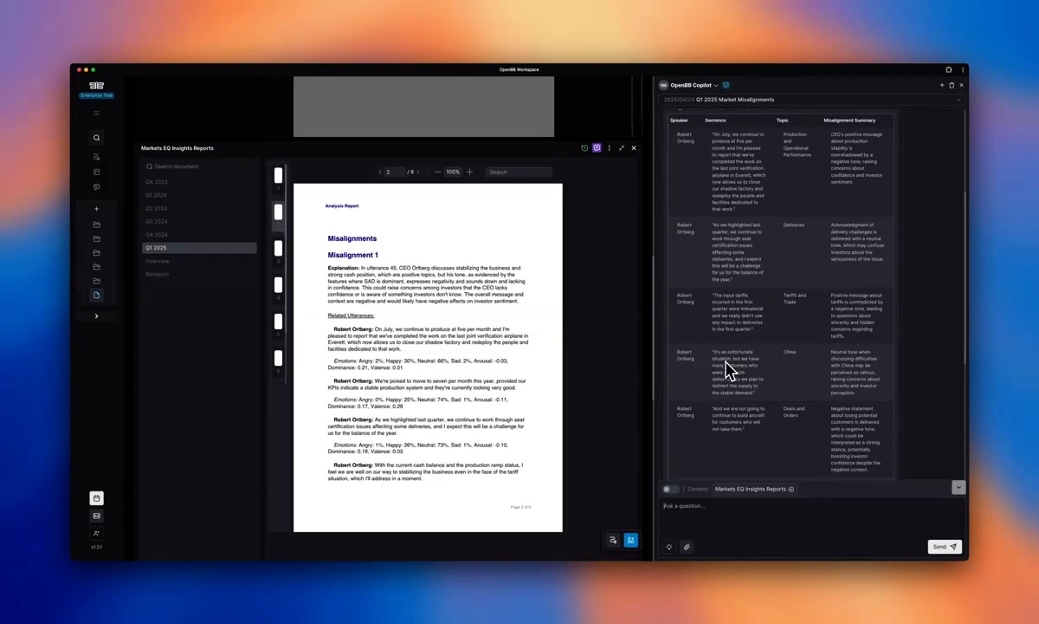
{"action": "mouse_move", "coordinate": [795, 364]}
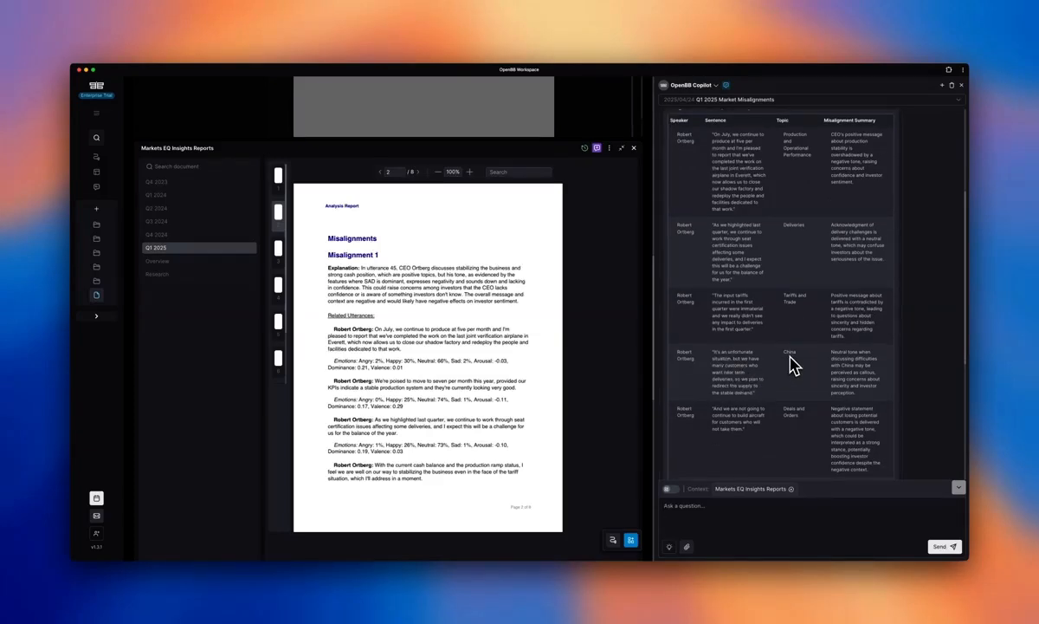
{"action": "scroll", "scroll_direction": "down", "scroll_amount": 3}
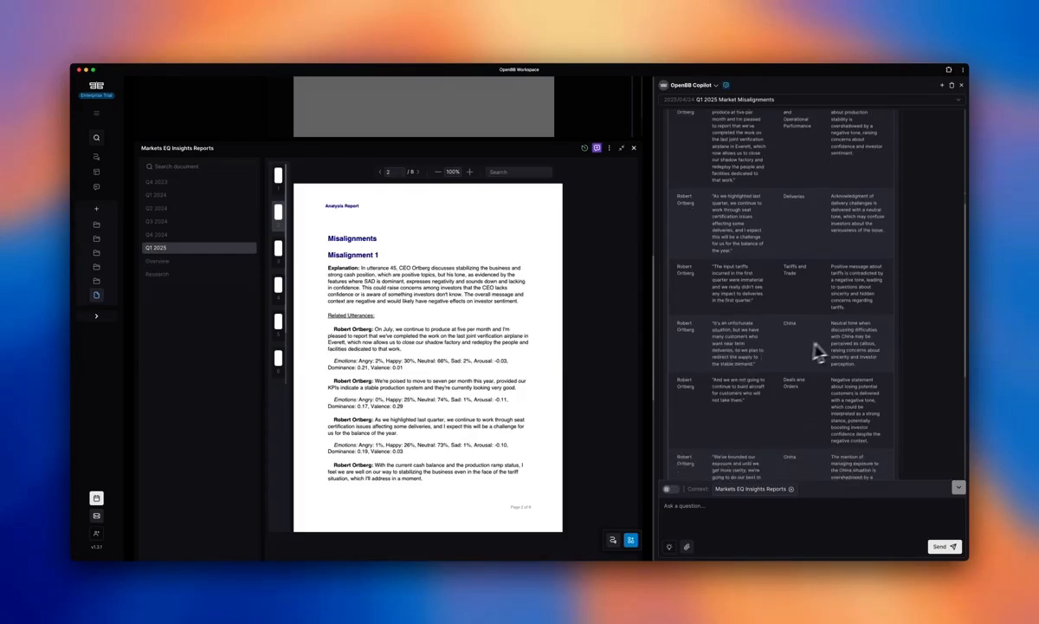
{"action": "scroll", "scroll_direction": "down", "scroll_amount": 3}
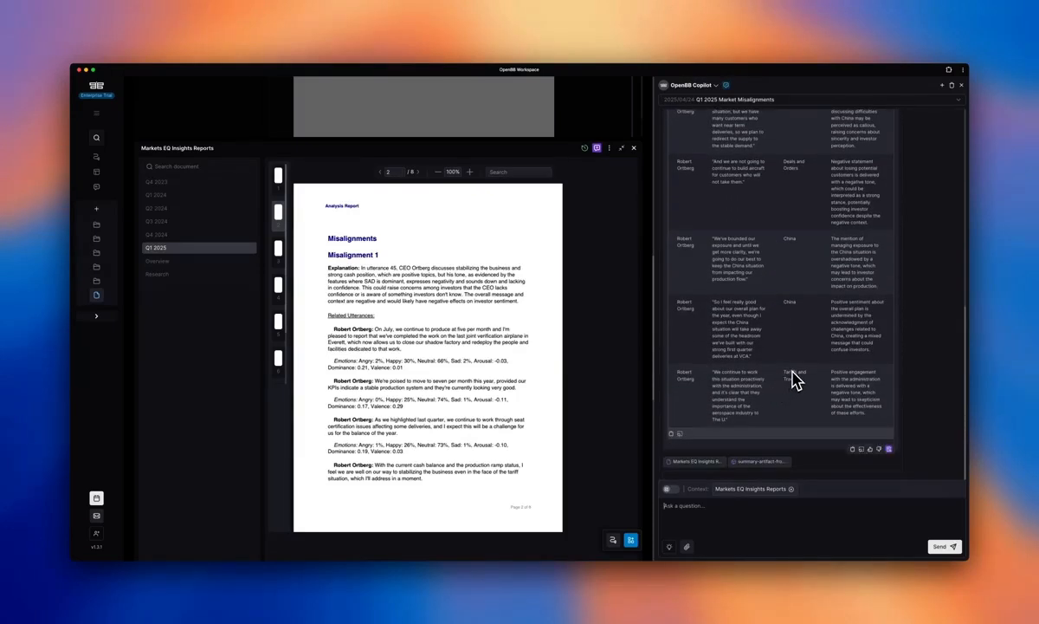
{"action": "mouse_move", "coordinate": [806, 385]}
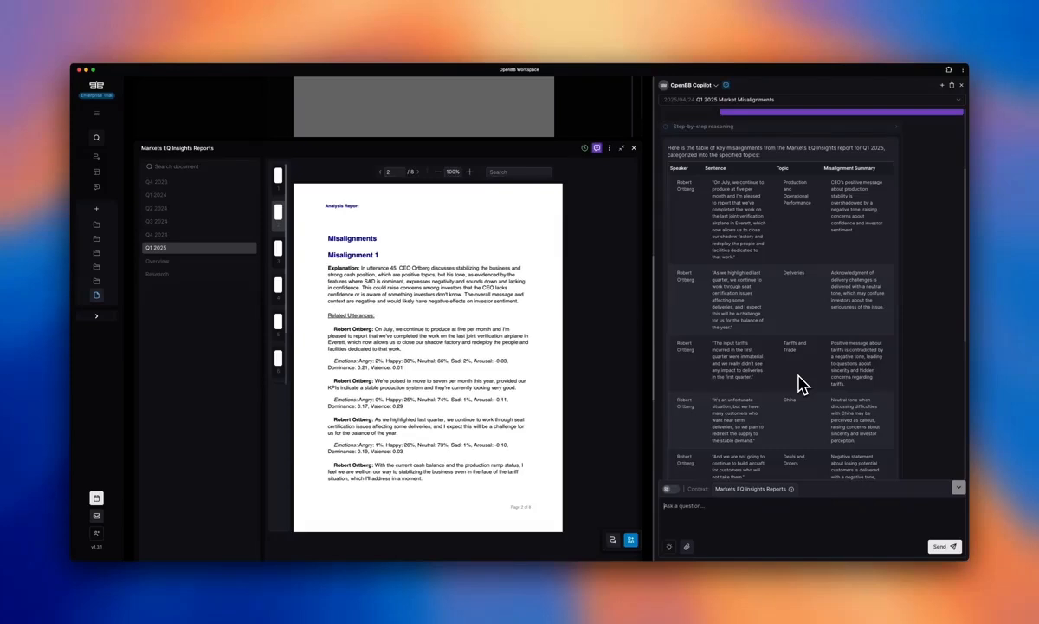
{"action": "mouse_move", "coordinate": [734, 303]}
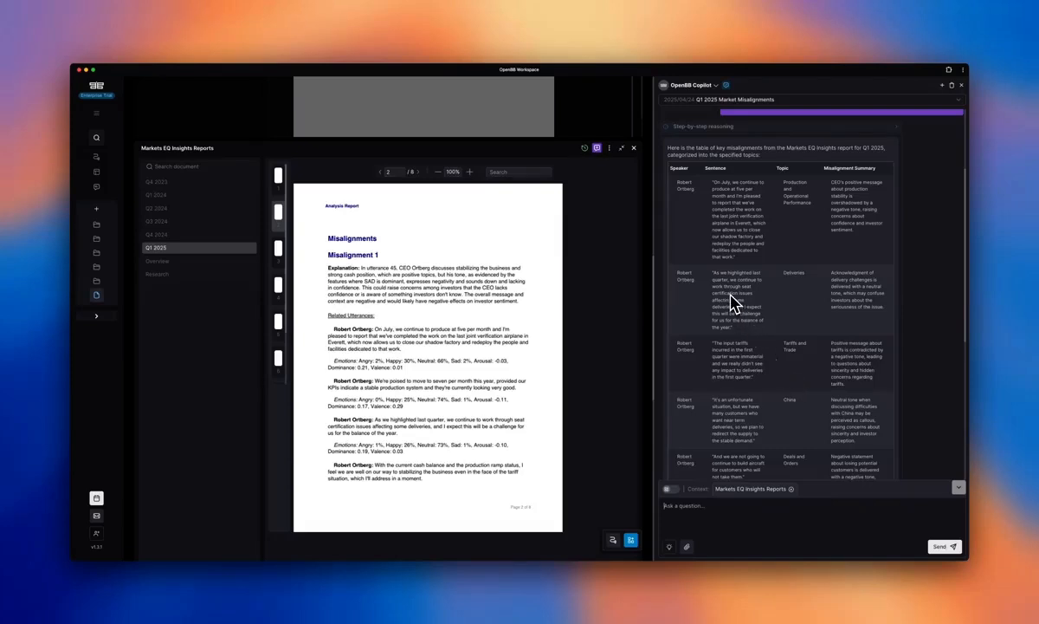
{"action": "mouse_move", "coordinate": [815, 325]}
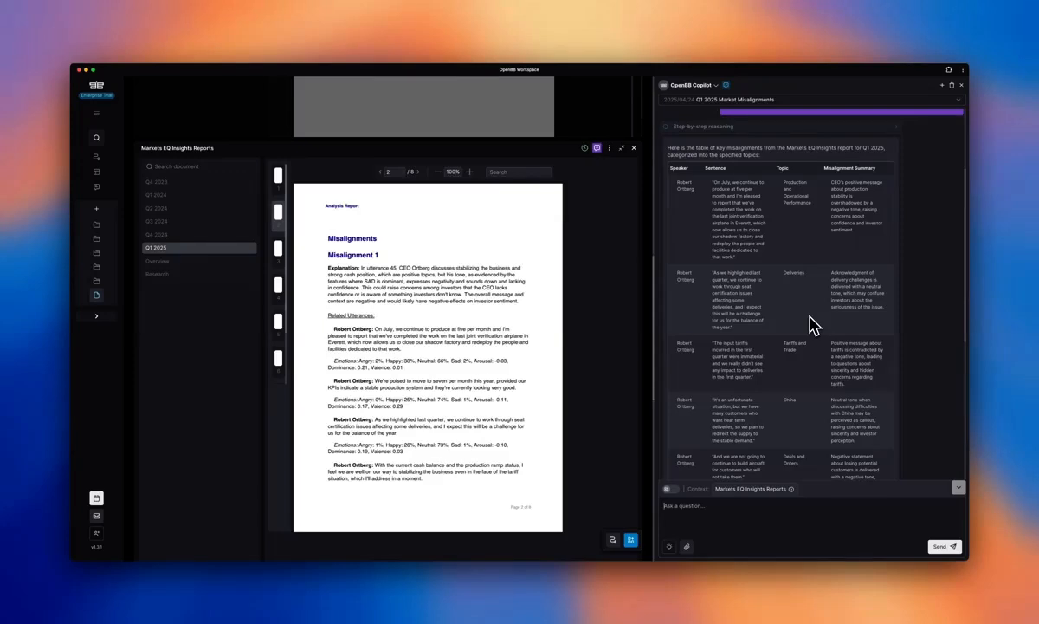
{"action": "mouse_move", "coordinate": [797, 328]}
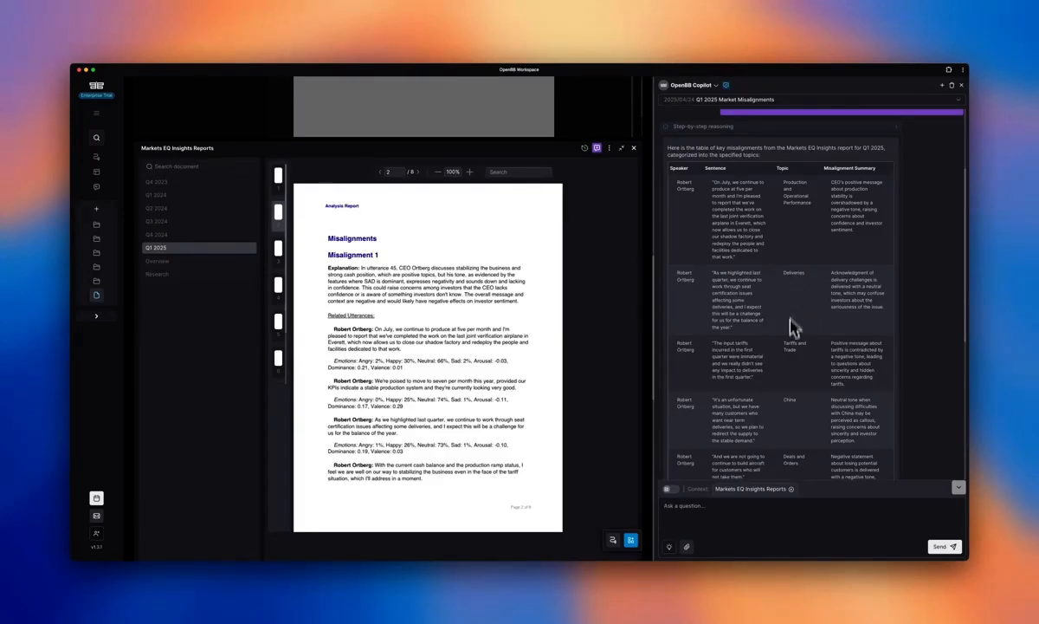
{"action": "mouse_move", "coordinate": [797, 362]}
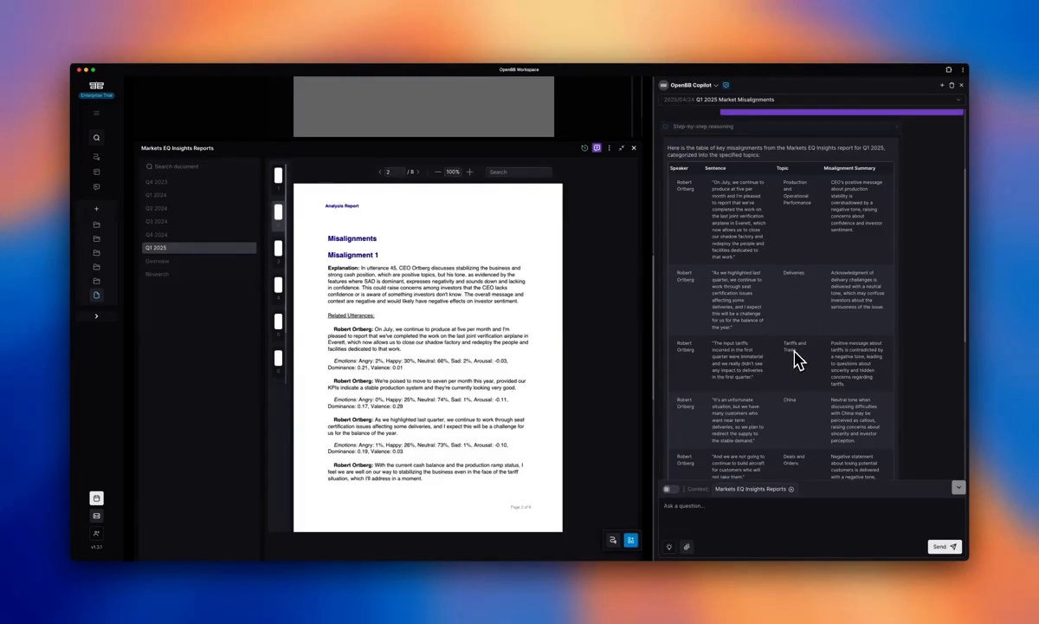
{"action": "mouse_move", "coordinate": [805, 418]}
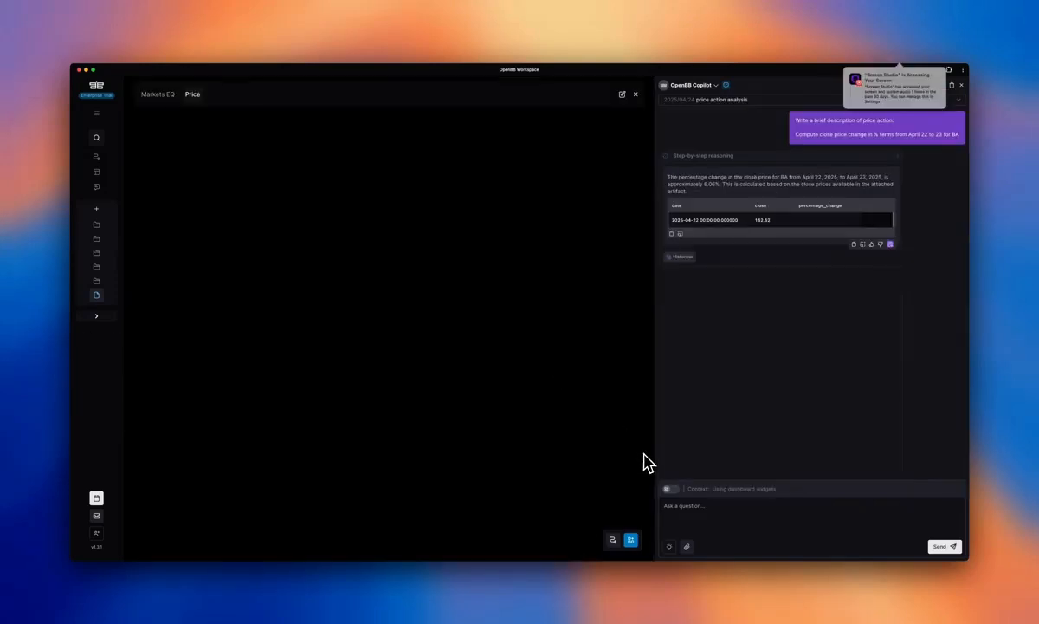
Add the BA Historical price widget from April 22, 2025 beside Copilot's percent-change answer.
{"action": "left_click", "coordinate": [97, 137]}
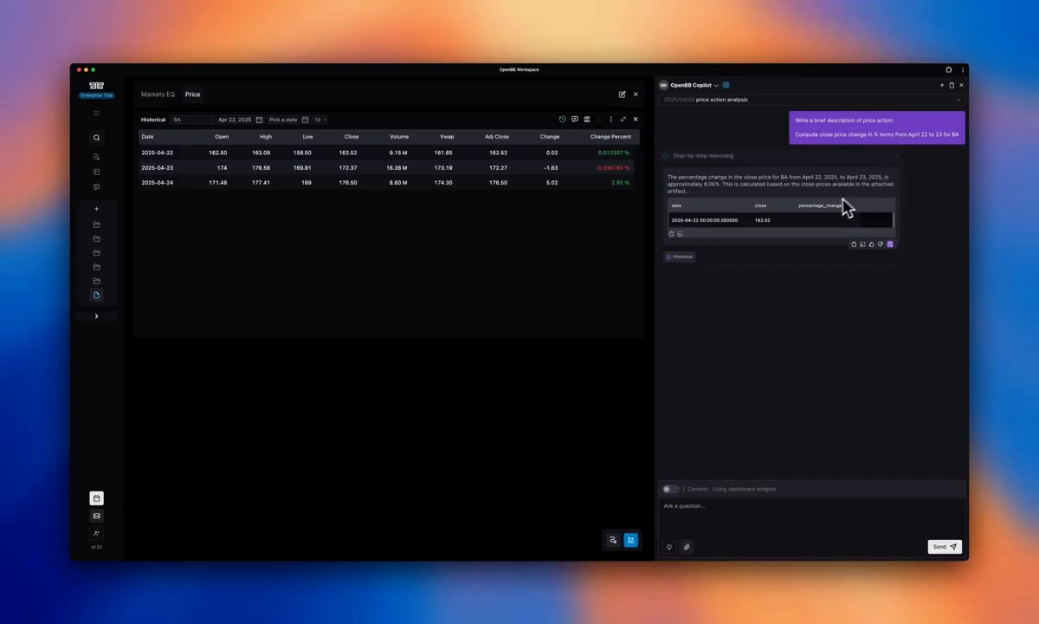
{"action": "mouse_move", "coordinate": [363, 174]}
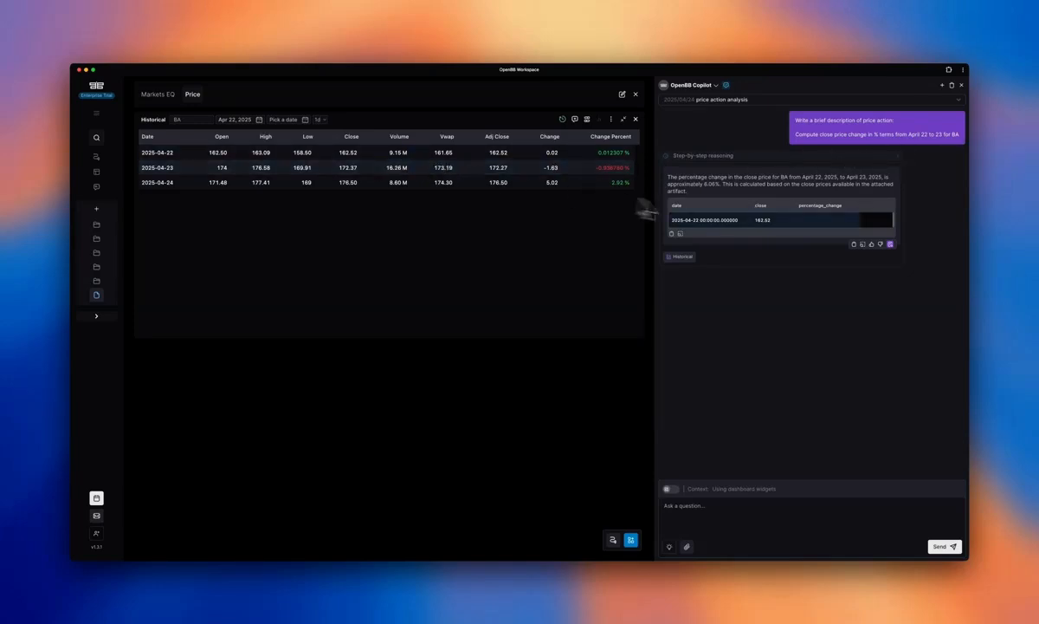
{"action": "mouse_move", "coordinate": [800, 229]}
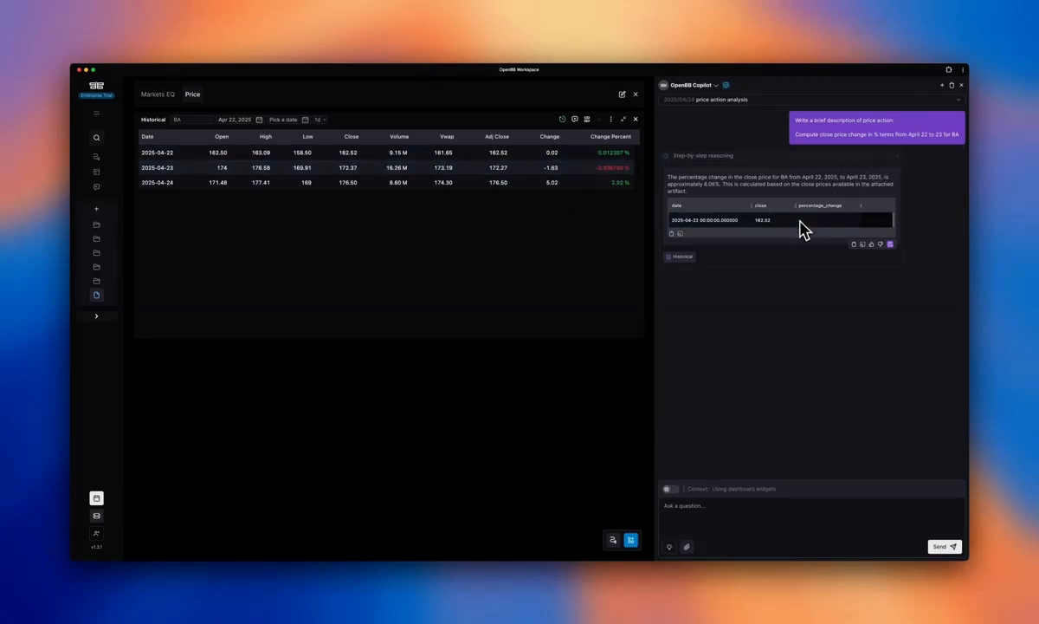